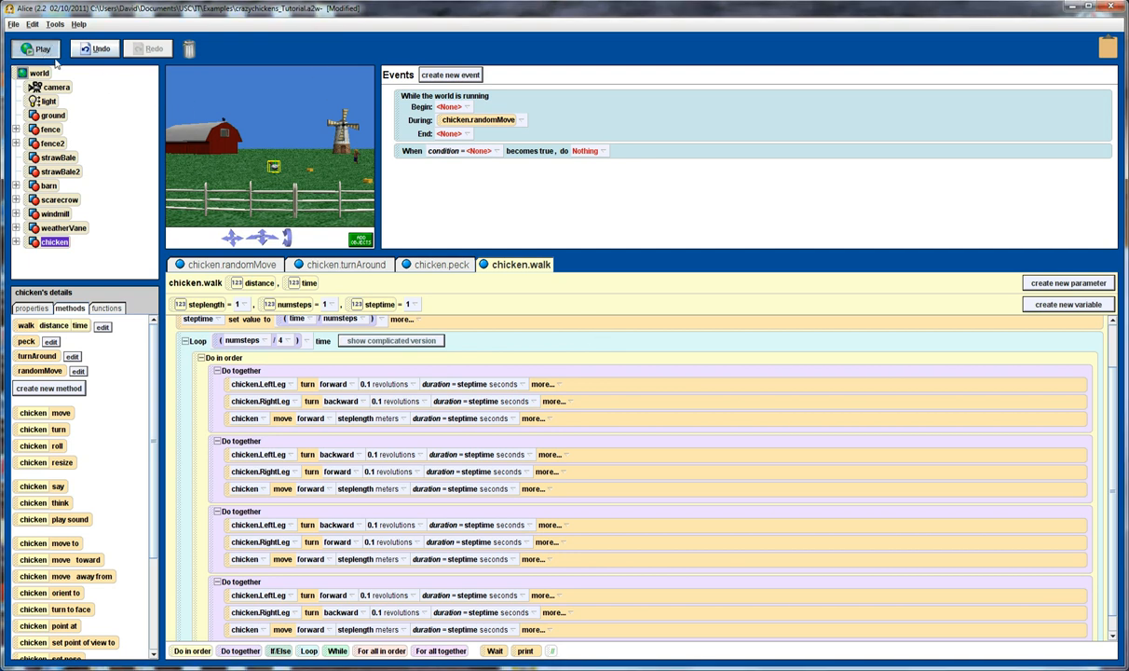
# Run the farm world and speed up playback to watch the chicken wander
pyautogui.click(36, 48)
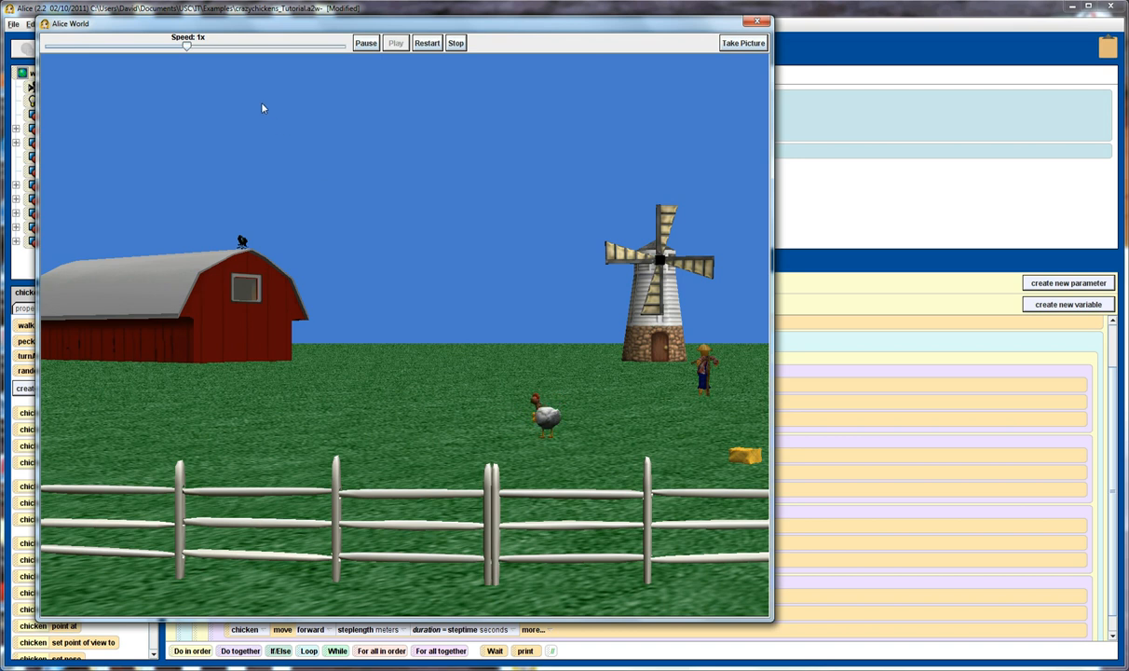
pyautogui.moveTo(187, 45); pyautogui.dragTo(346, 44)
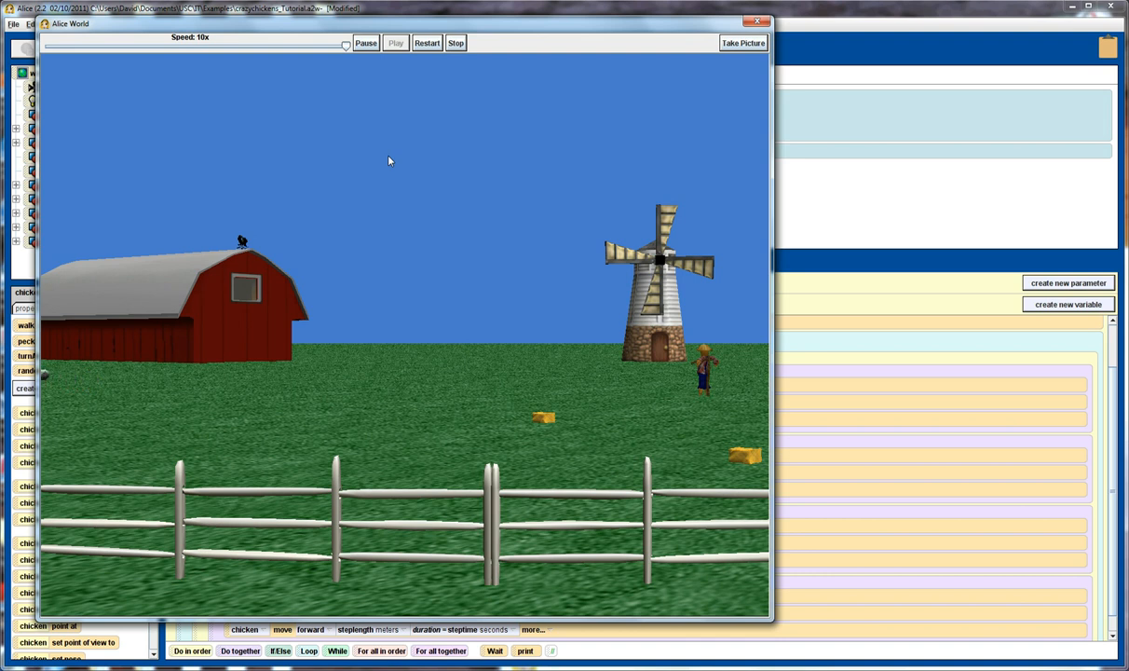
pyautogui.moveTo(145, 238)
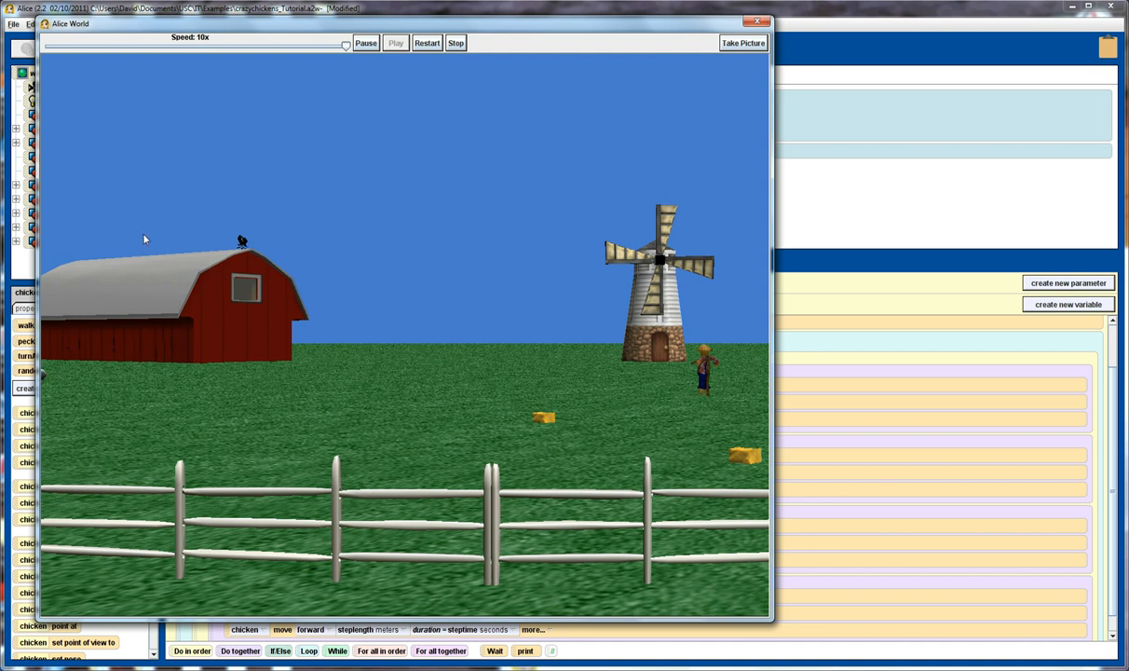
pyautogui.moveTo(169, 332)
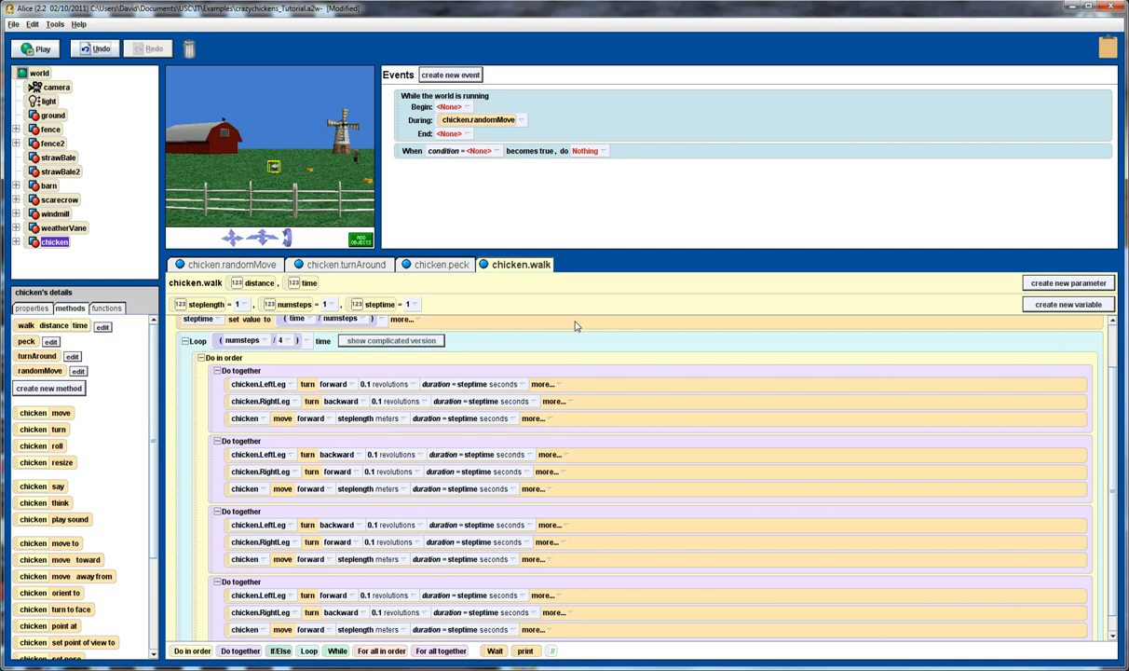
pyautogui.moveTo(257, 188)
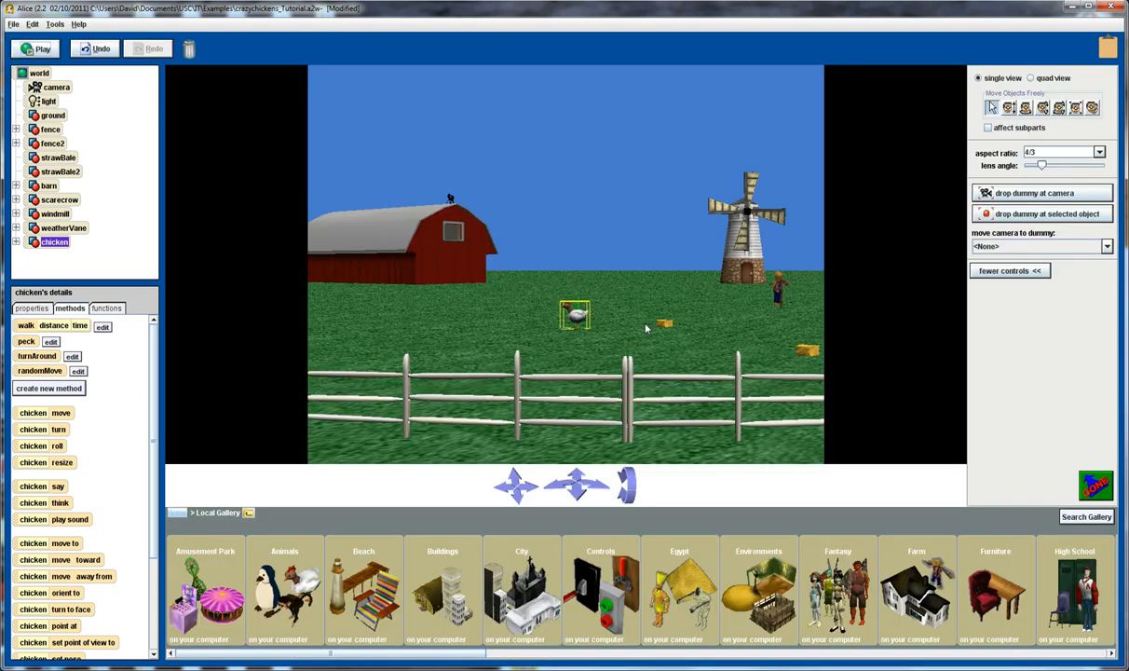
pyautogui.moveTo(536, 382)
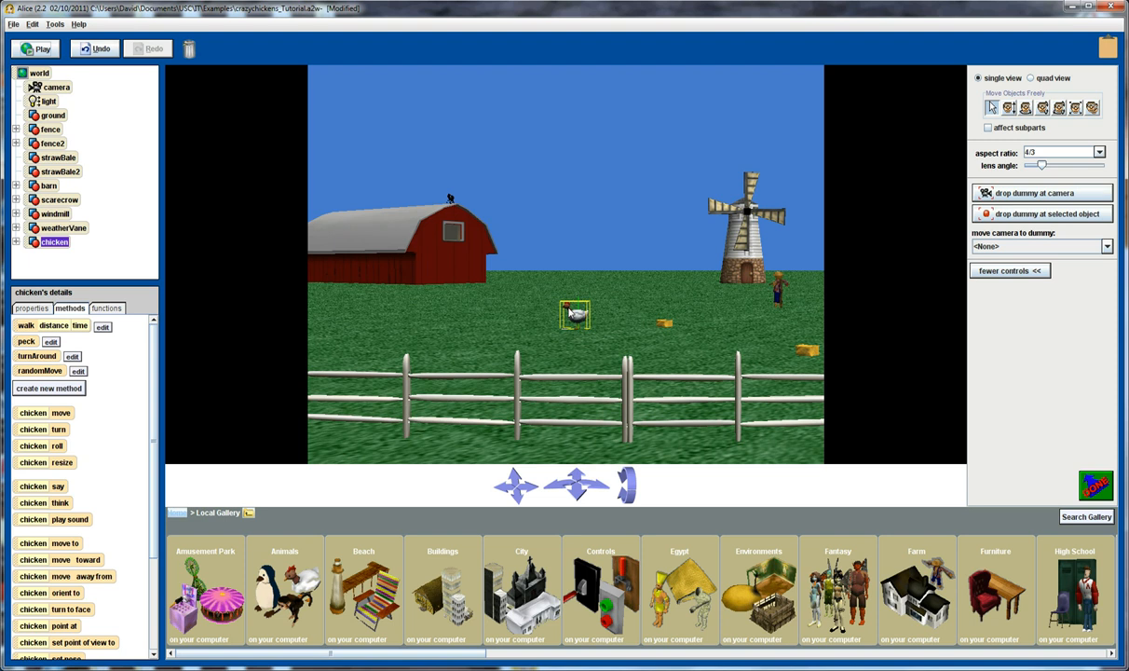
pyautogui.moveTo(592, 327)
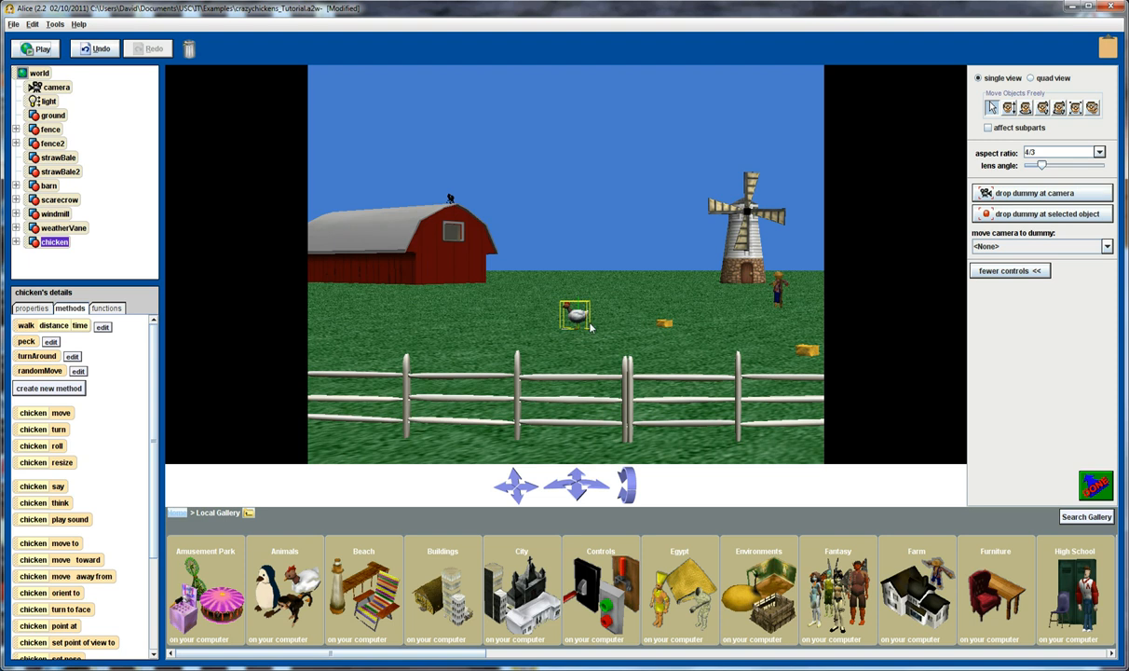
pyautogui.moveTo(589, 324)
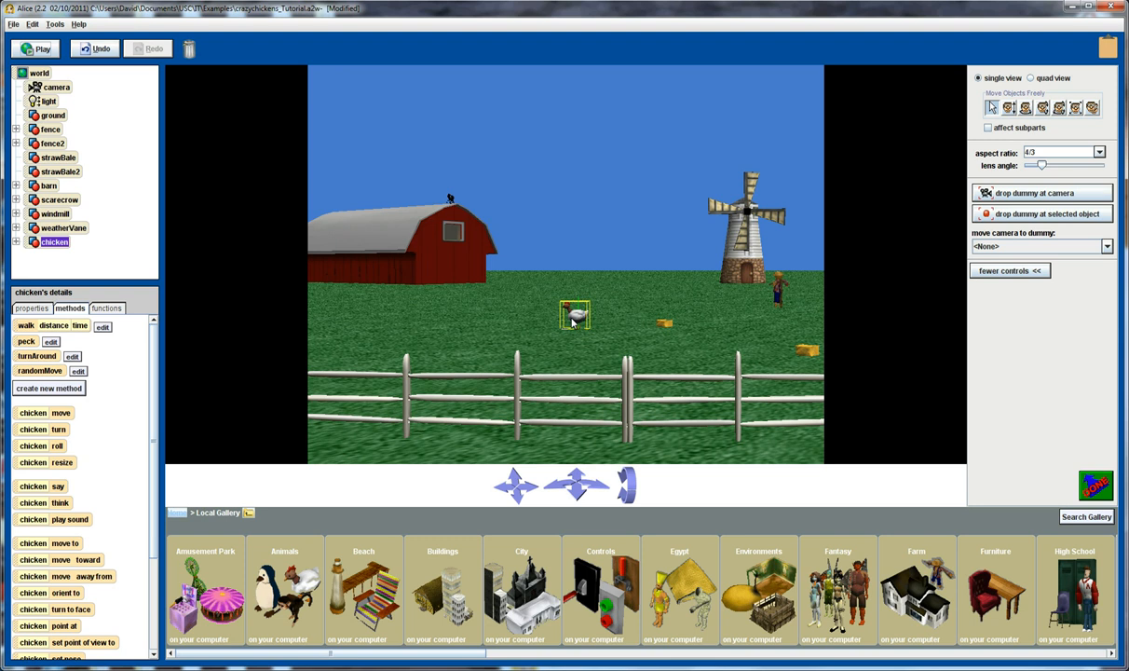
pyautogui.moveTo(900, 294)
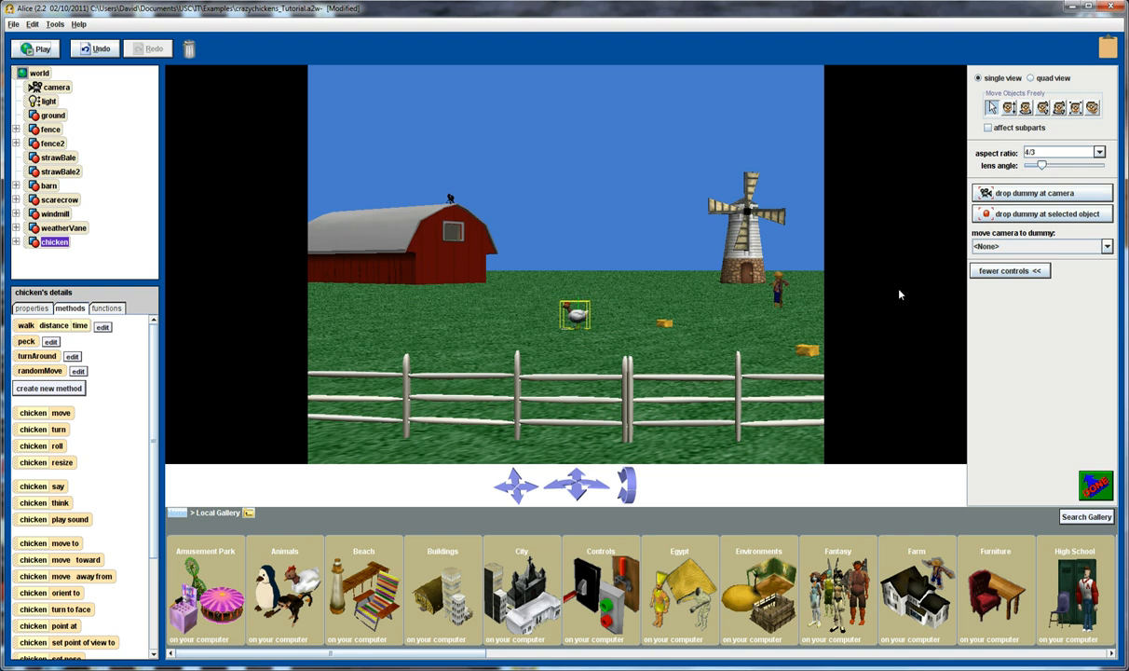
pyautogui.moveTo(1015, 218)
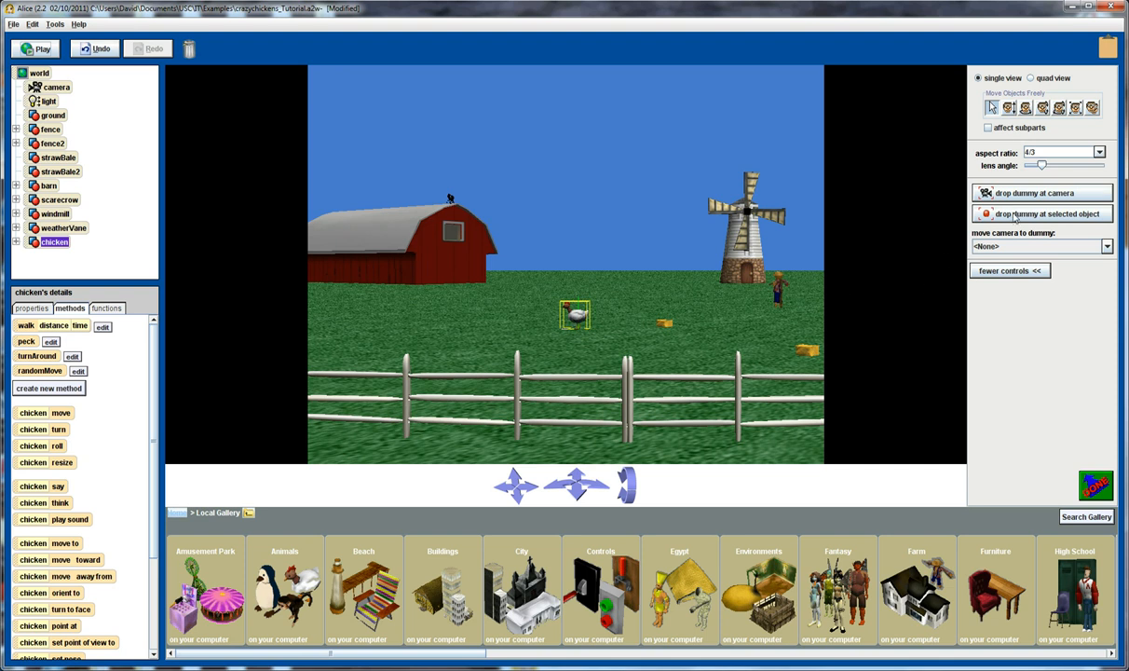
pyautogui.moveTo(1043, 212)
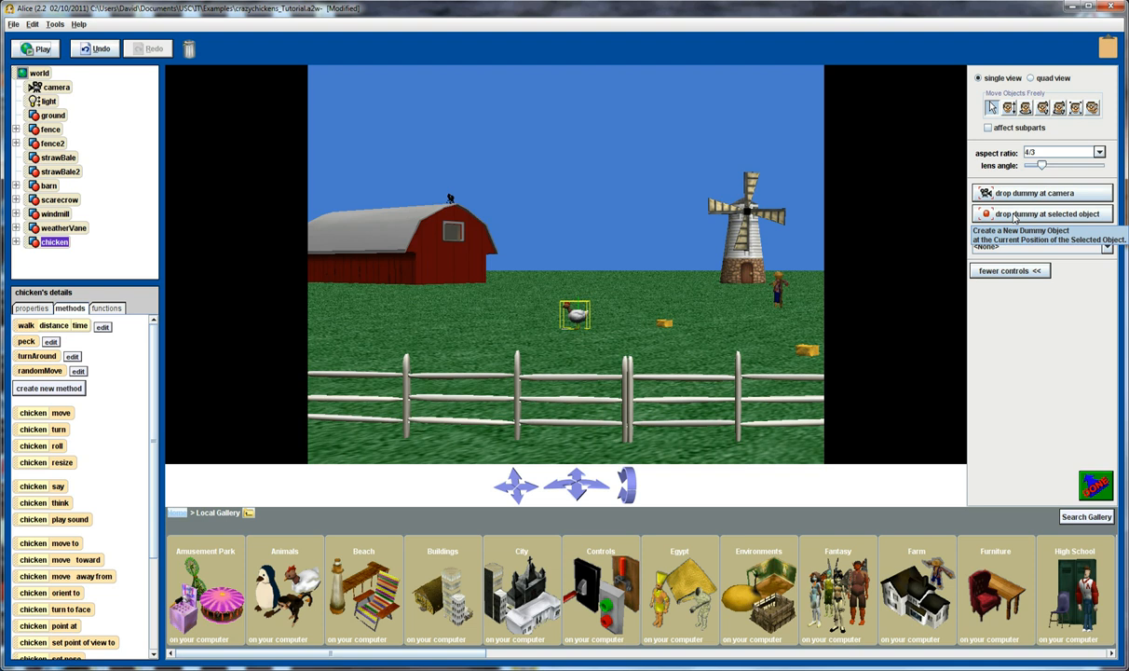
# Drop a dummy at the chicken's position and rename it farmcentre
pyautogui.click(1040, 212)
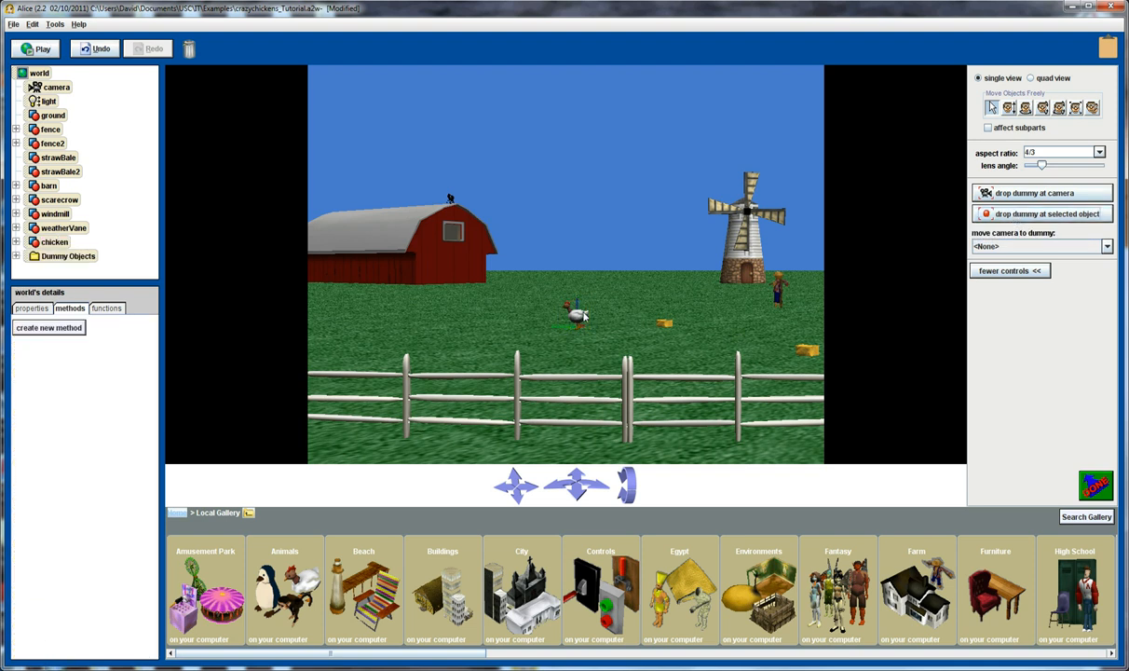
pyautogui.click(17, 257)
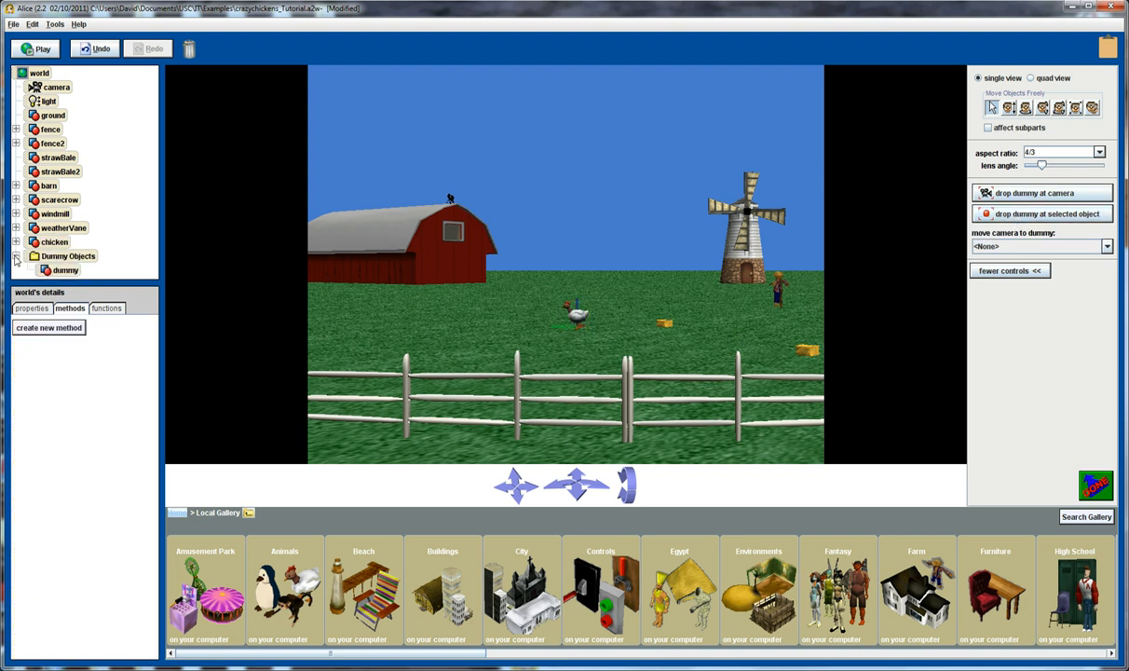
pyautogui.click(66, 268)
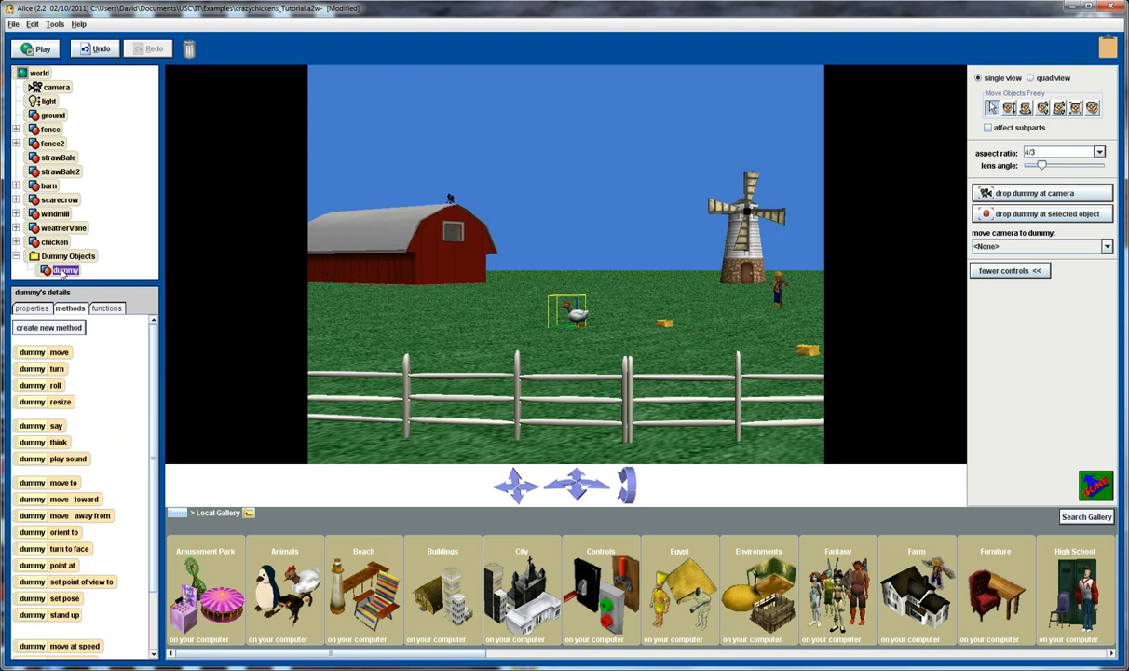
pyautogui.rightClick(65, 268)
pyautogui.write('centre')
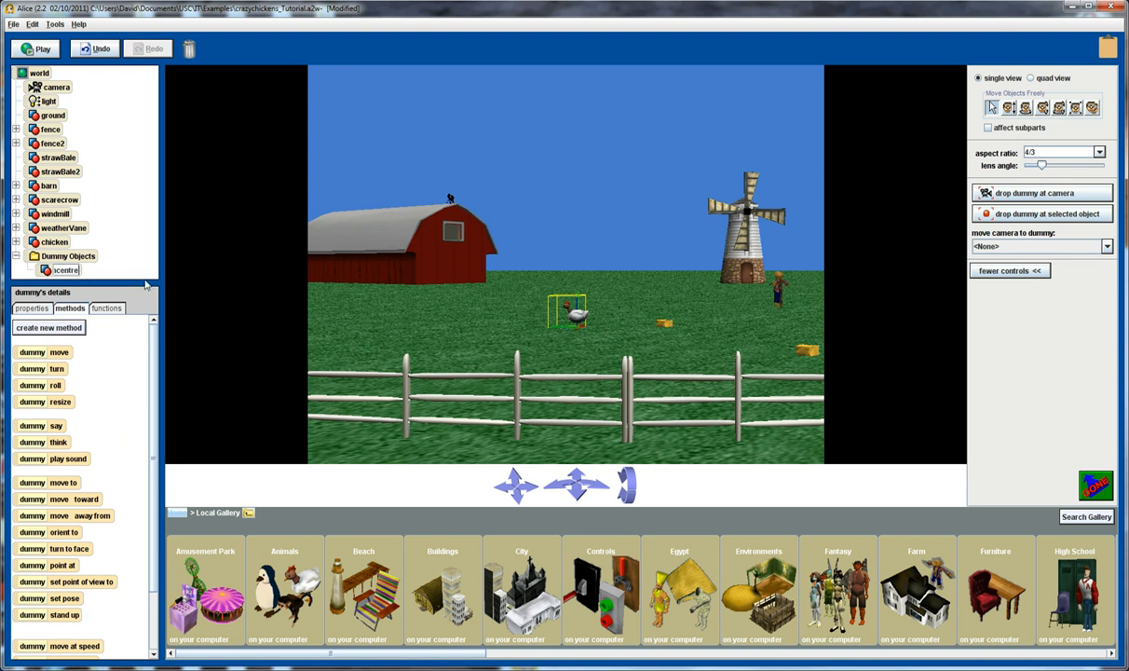
pyautogui.click(71, 268)
pyautogui.write('farm')
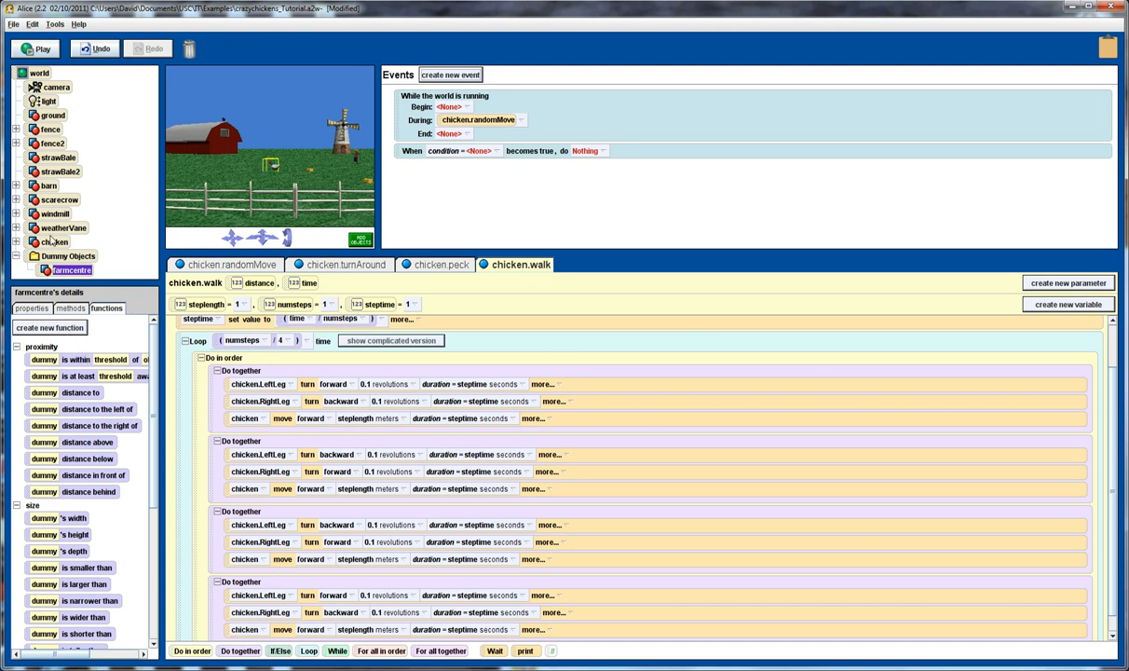
# Create a new Boolean function named outofbounds on the chicken
pyautogui.click(48, 328)
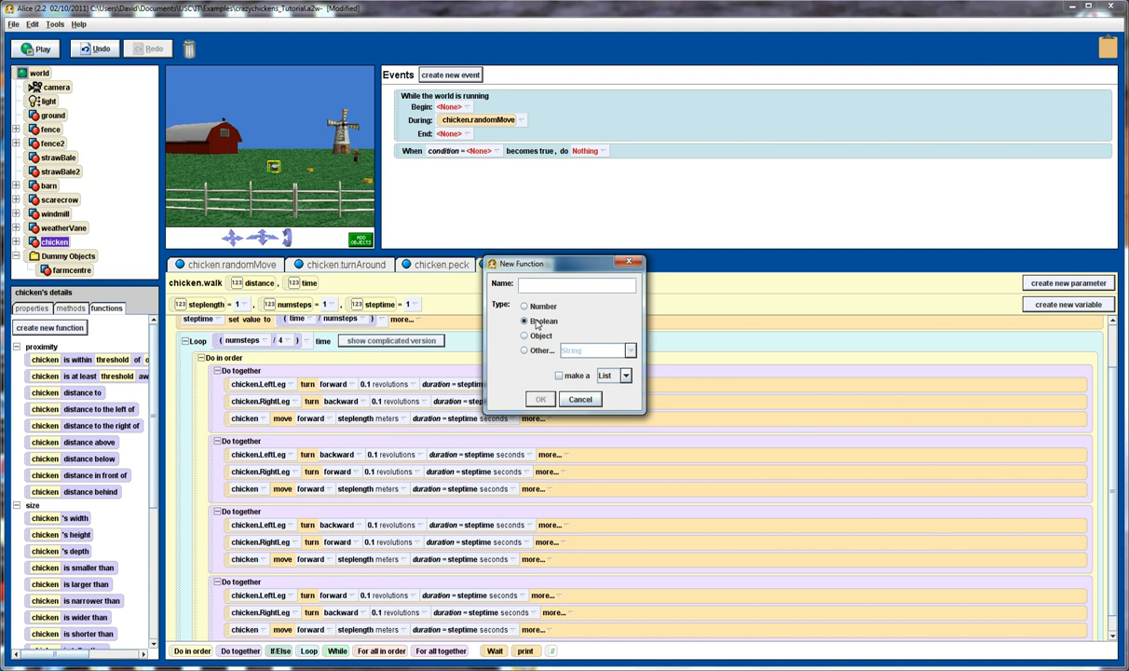
pyautogui.write('outofbounds')
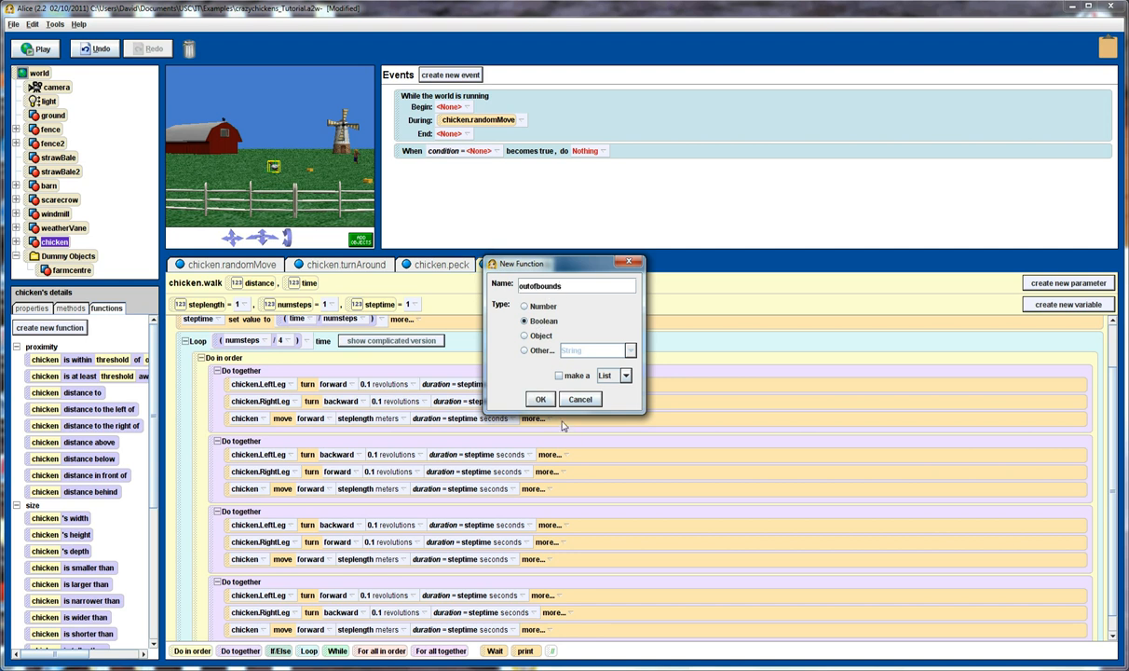
pyautogui.click(540, 398)
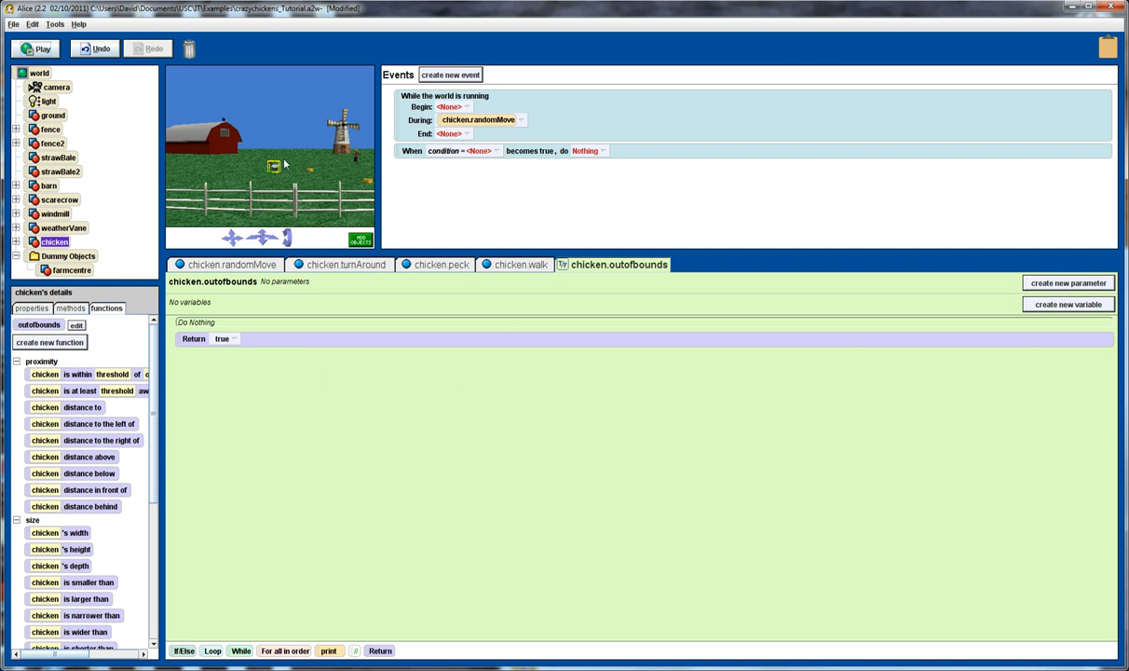
pyautogui.moveTo(272, 171)
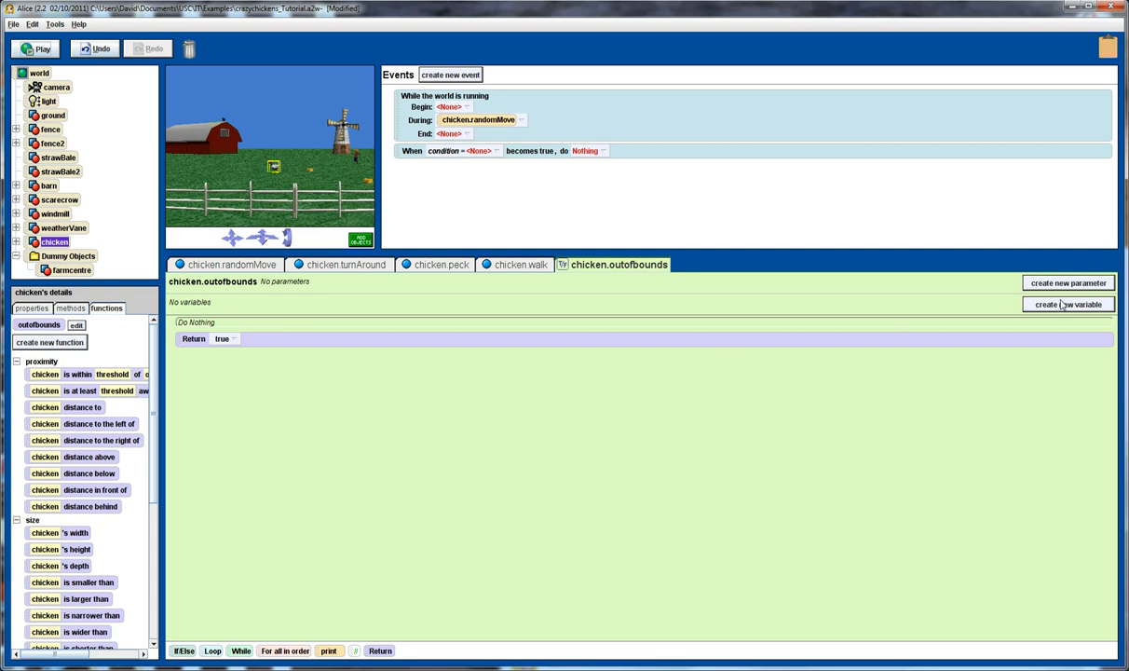
# Add a local Boolean variable violation with starting value false
pyautogui.click(1069, 303)
pyautogui.write('violation')
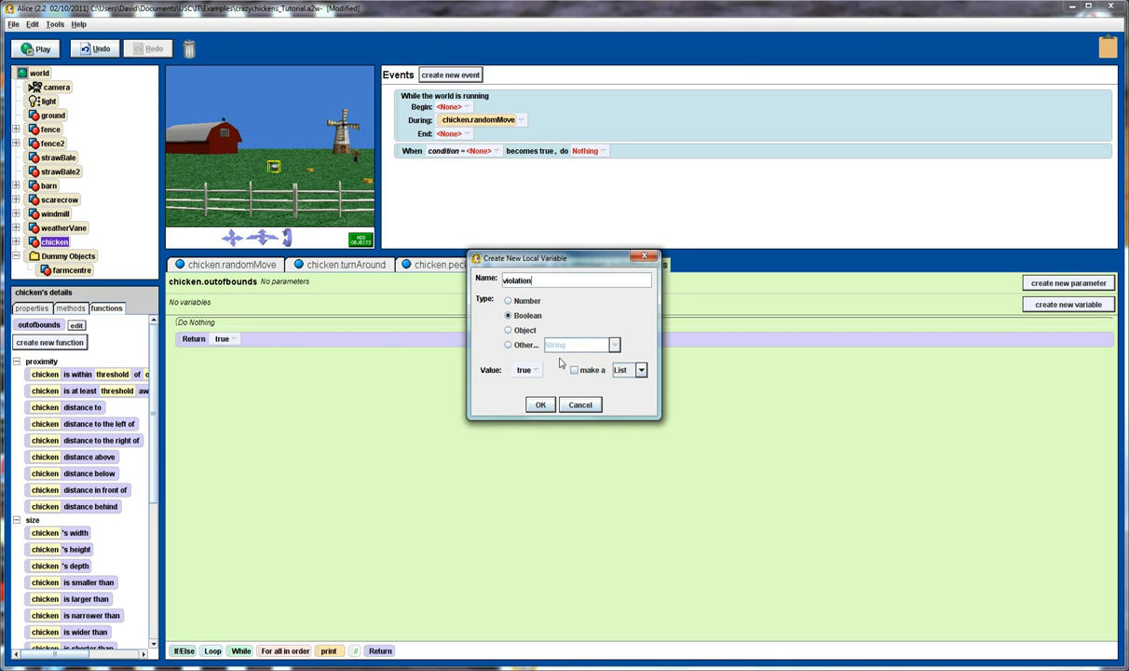
pyautogui.click(527, 369)
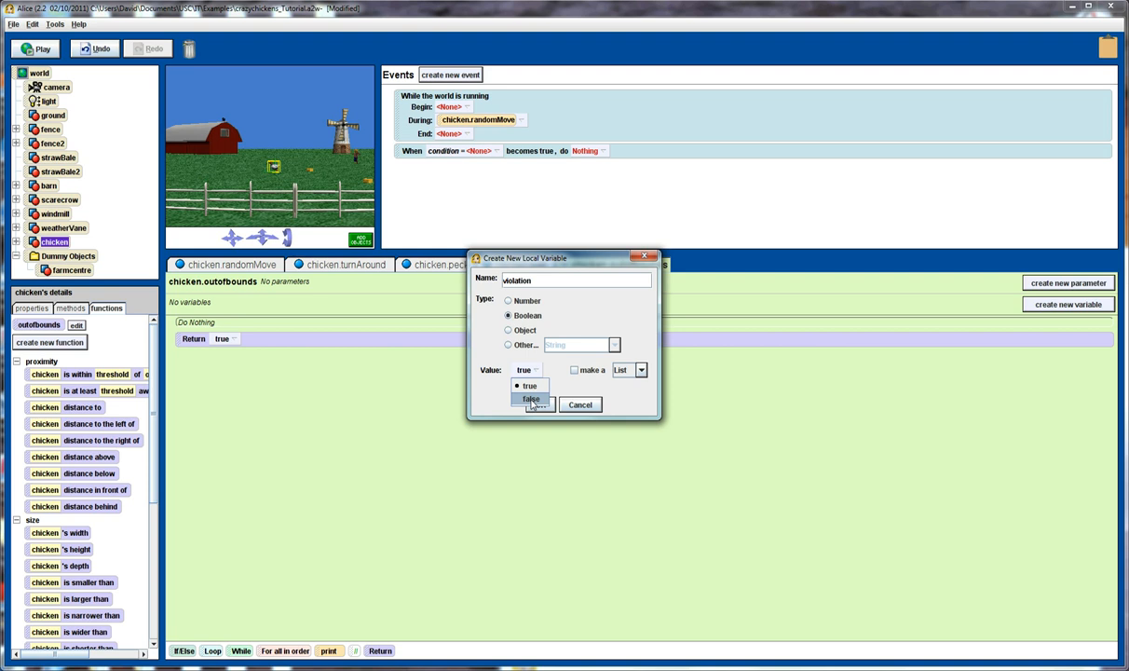
pyautogui.click(531, 398)
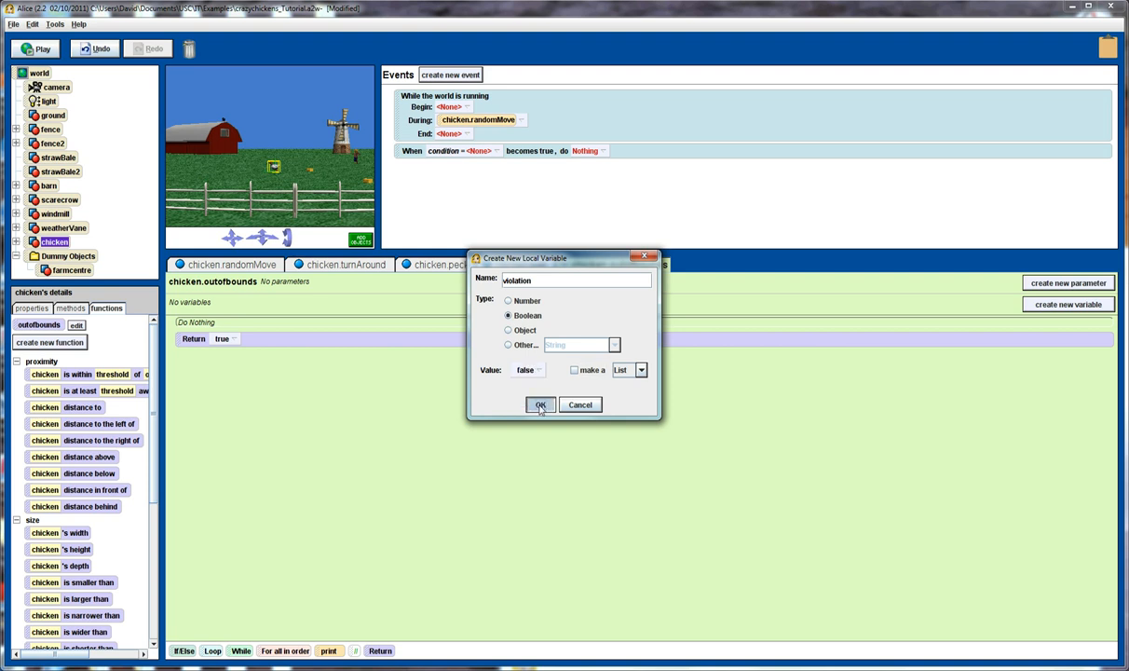
pyautogui.click(541, 404)
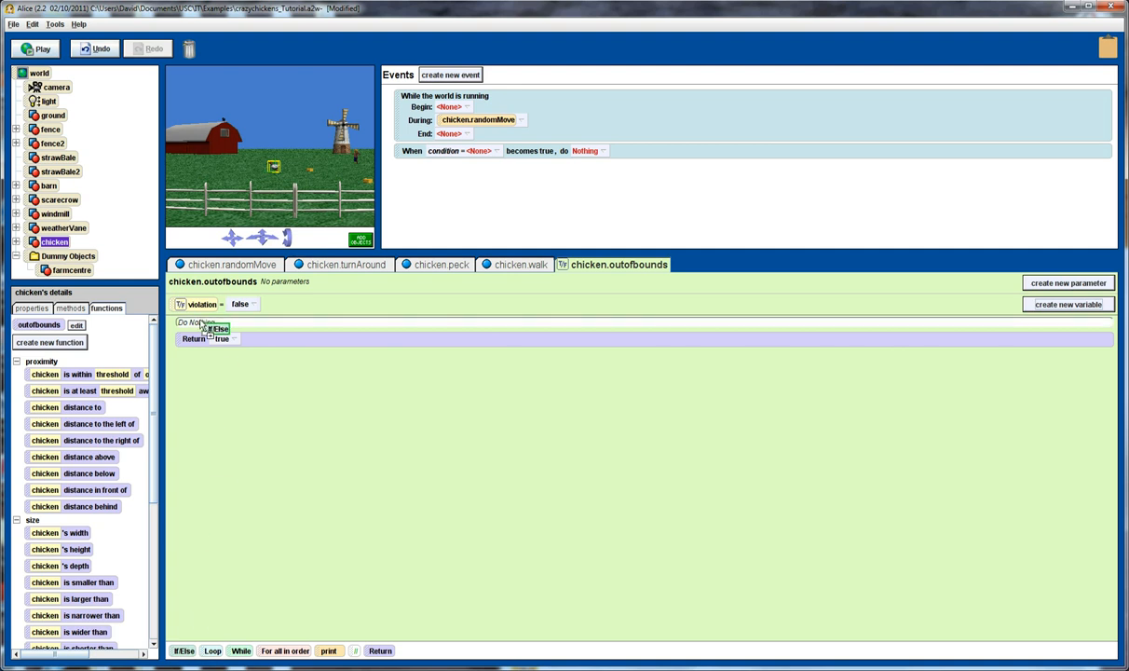
# Add an If/Else whose condition is the placeholder comparison 1 > 1
pyautogui.click(222, 339)
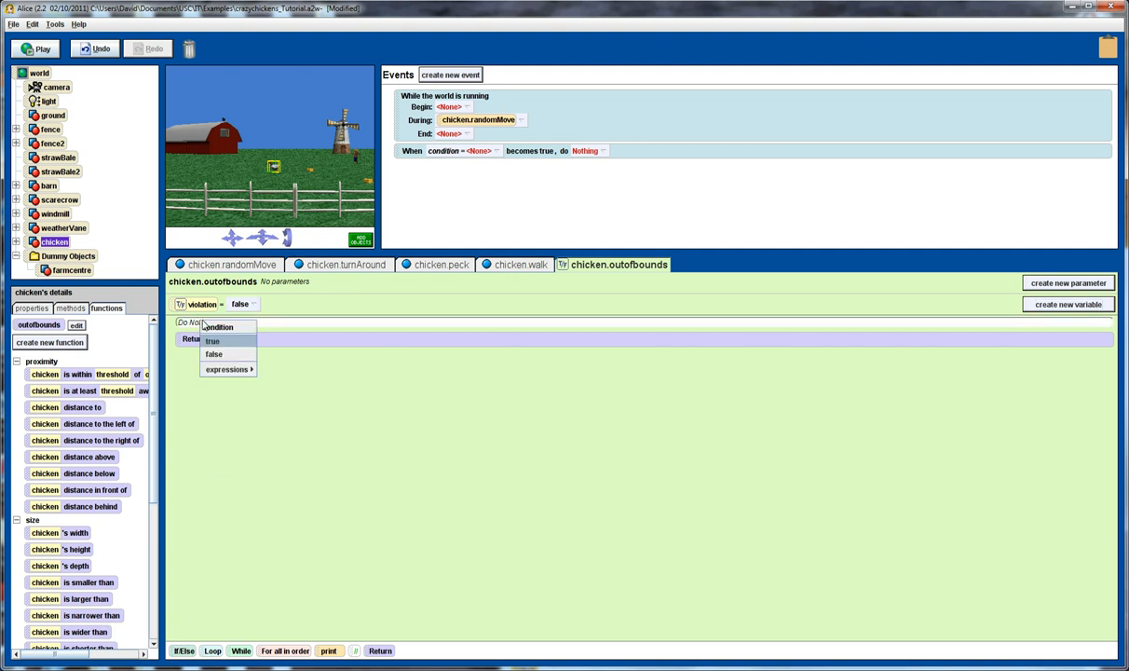
pyautogui.click(213, 339)
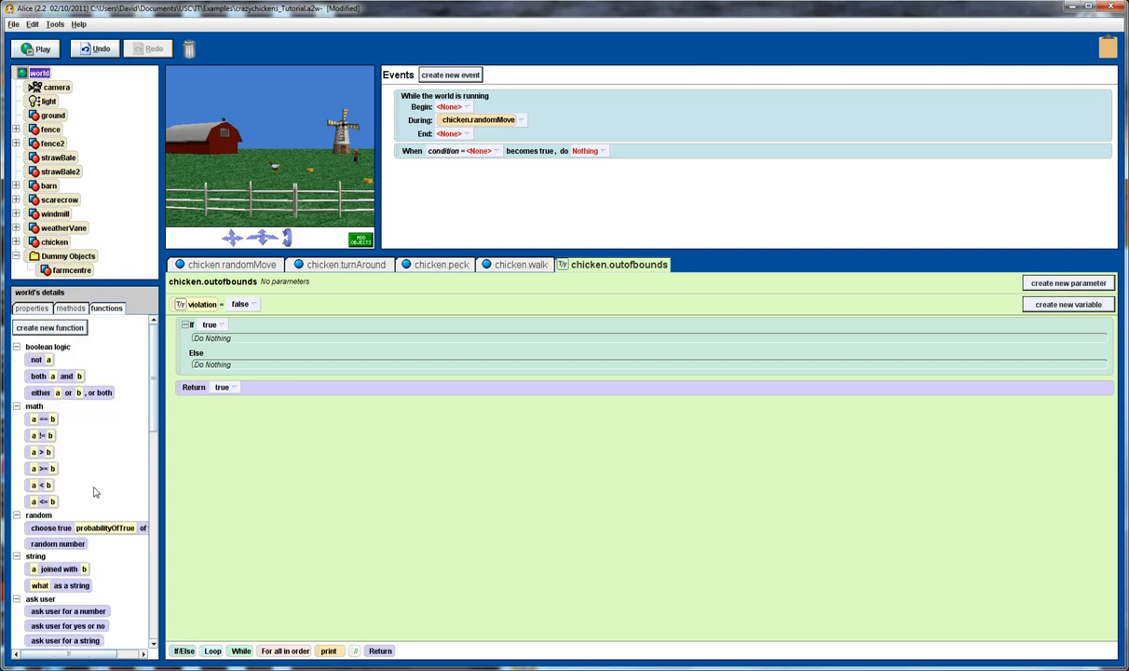
pyautogui.moveTo(41, 451); pyautogui.dragTo(186, 391)
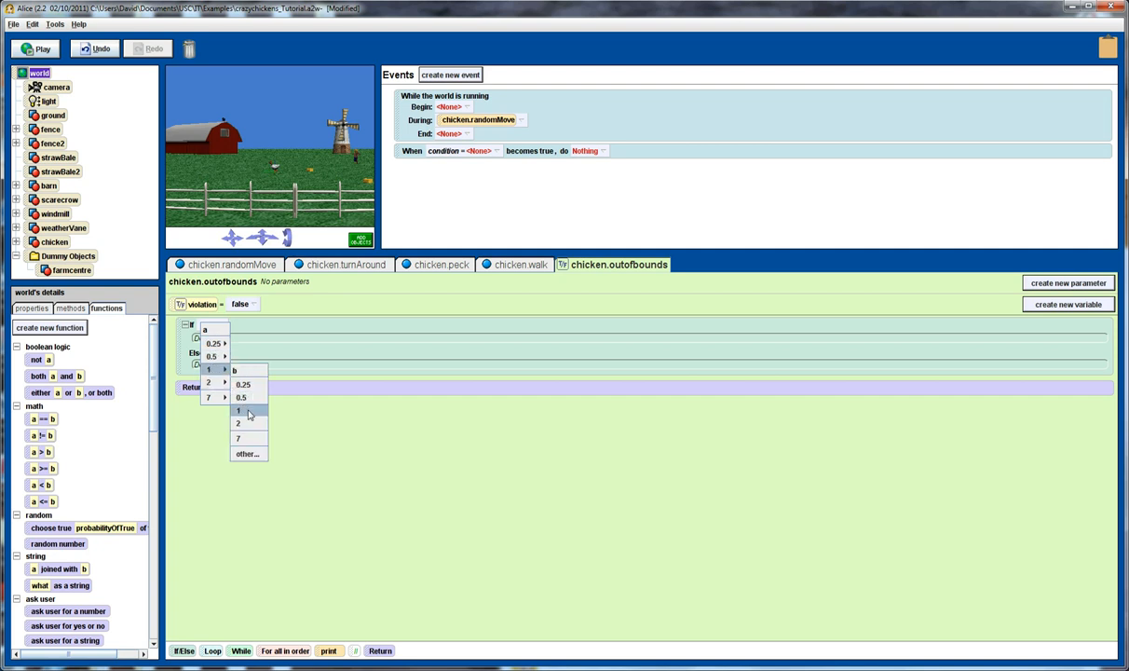
pyautogui.click(239, 410)
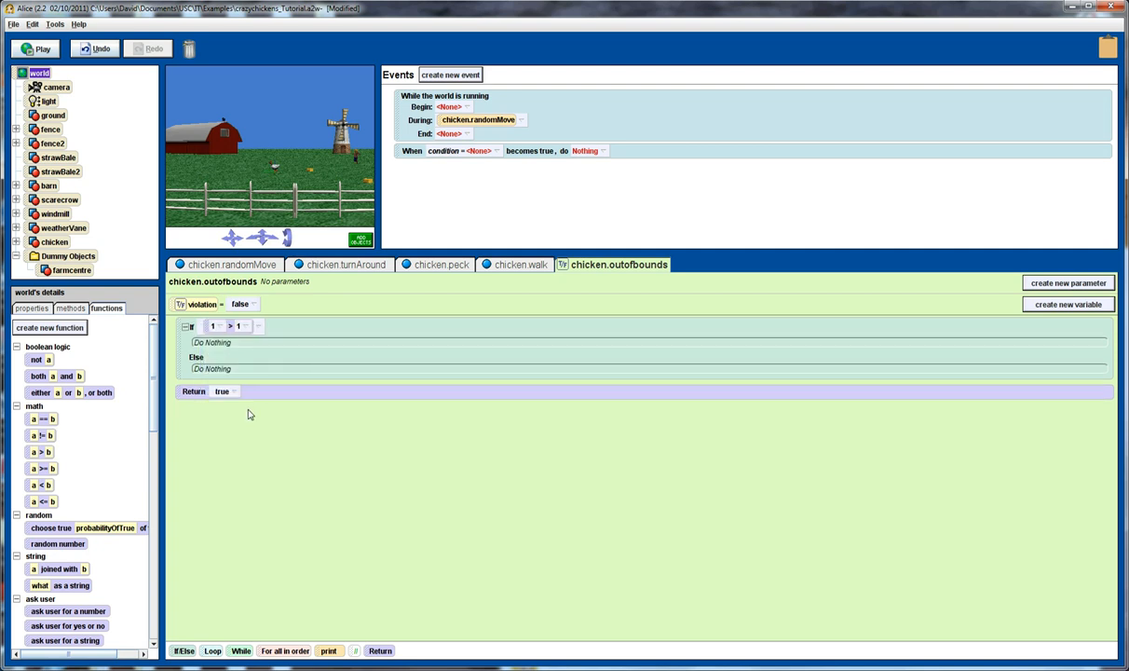
pyautogui.moveTo(275, 167)
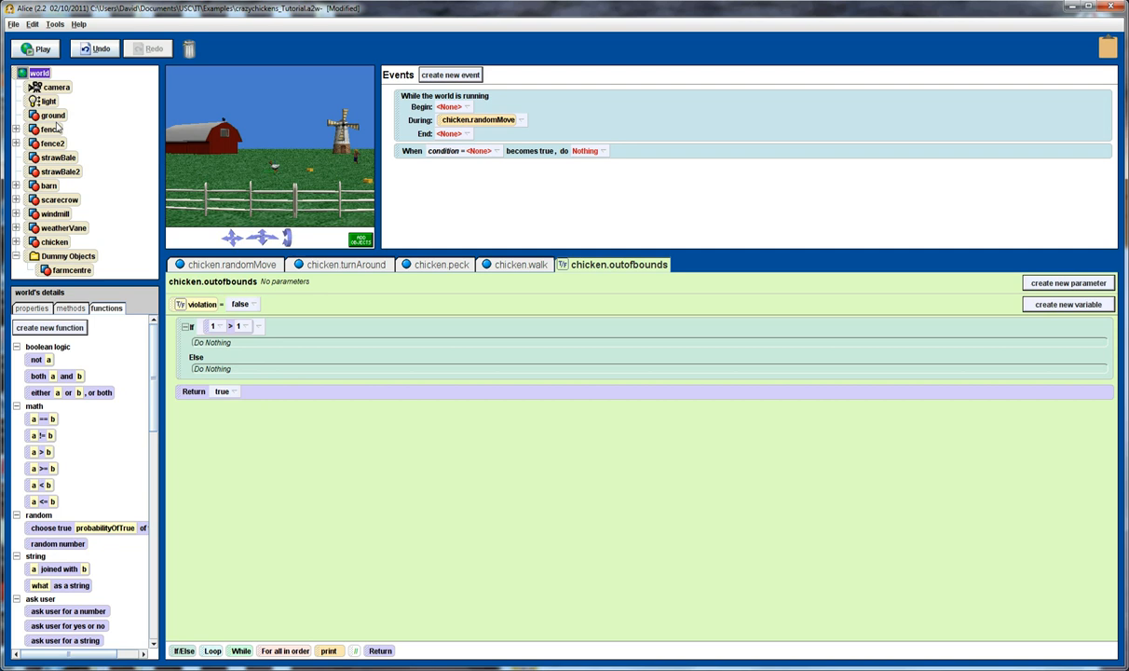
pyautogui.click(54, 242)
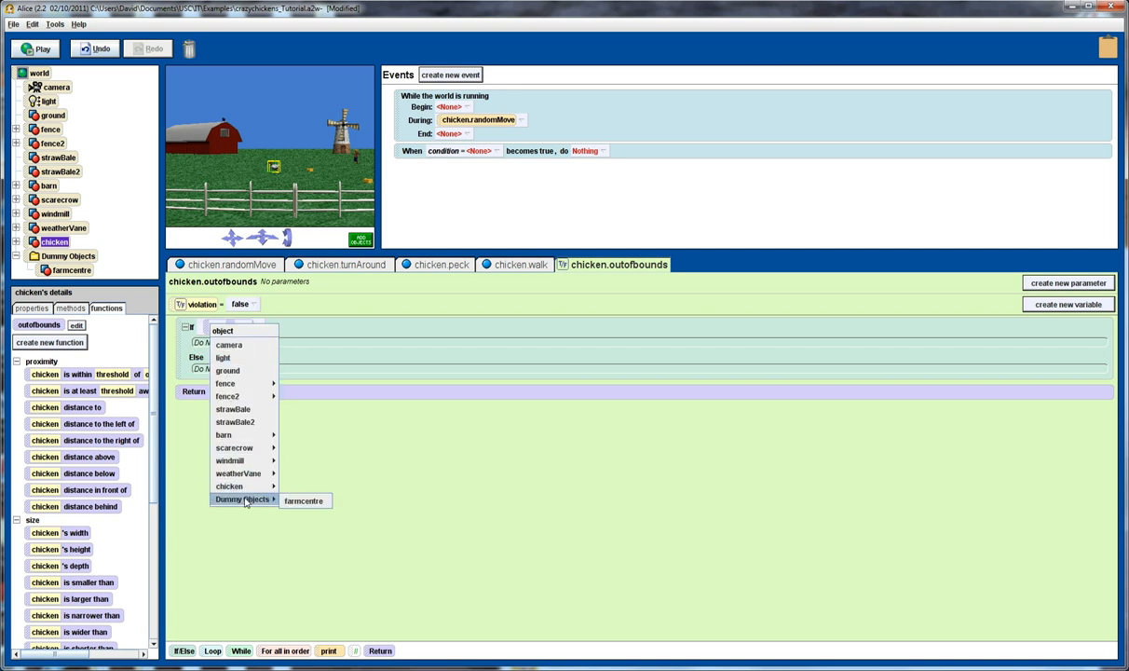
# Make the condition chicken distance to farmcentre > 7 and return violation
pyautogui.click(304, 499)
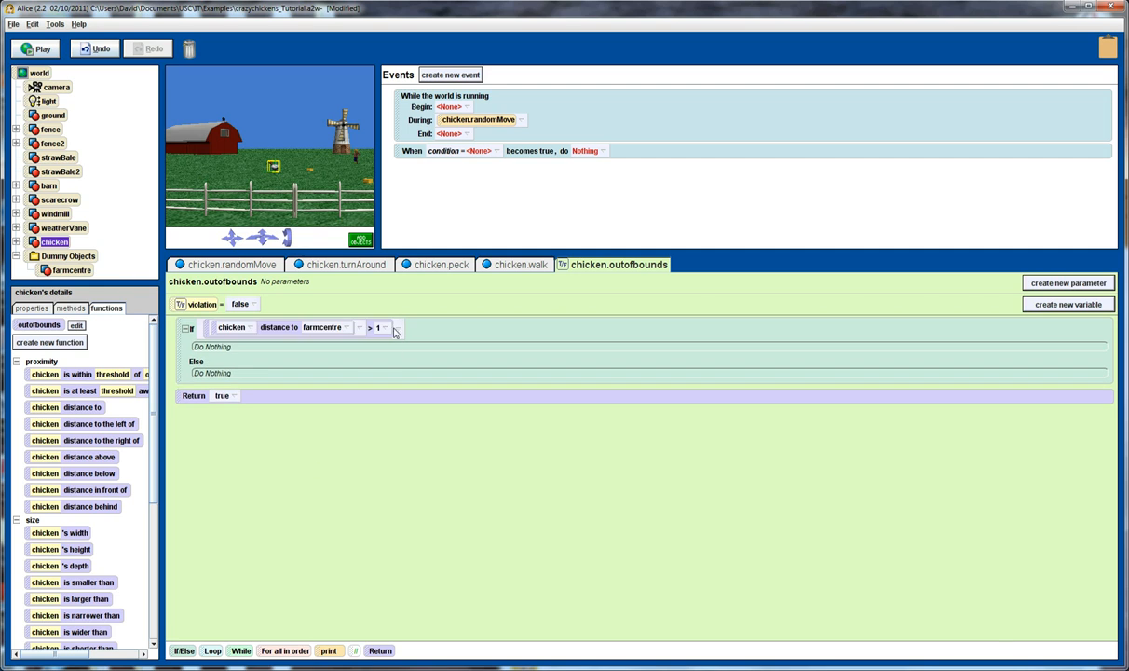
pyautogui.click(384, 328)
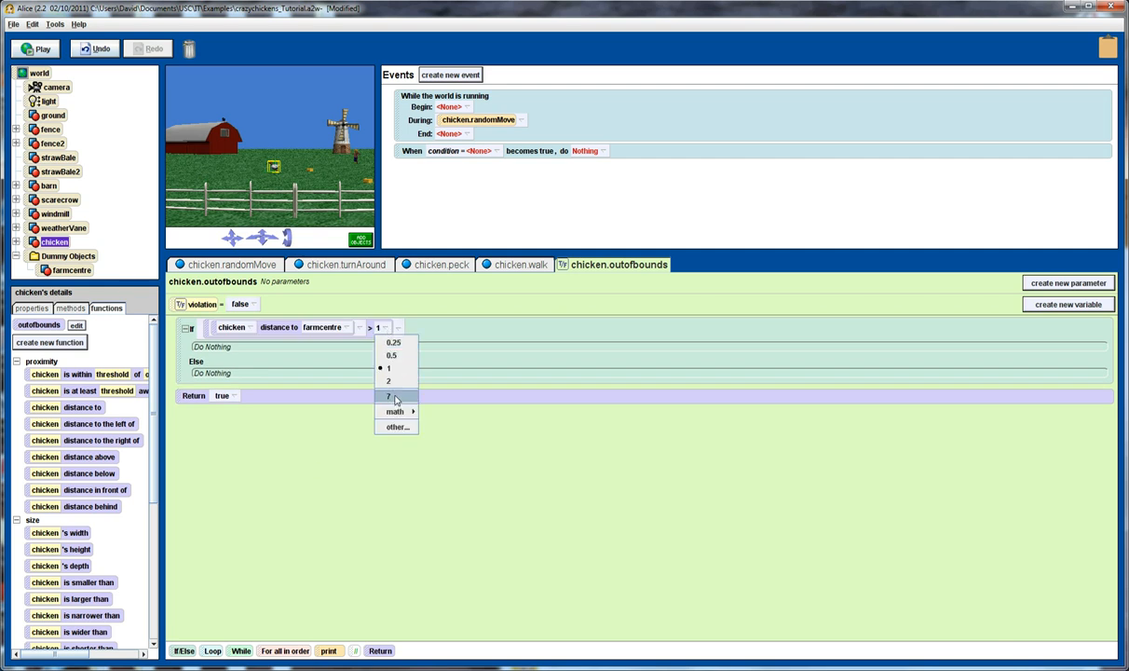
pyautogui.click(387, 395)
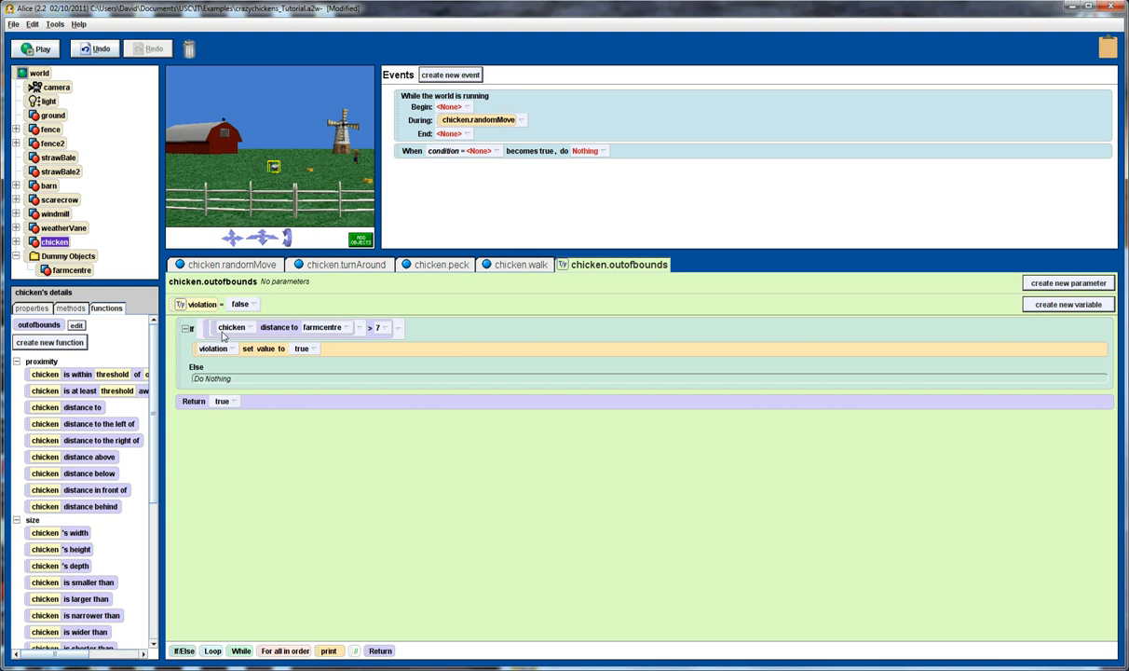
pyautogui.click(231, 401)
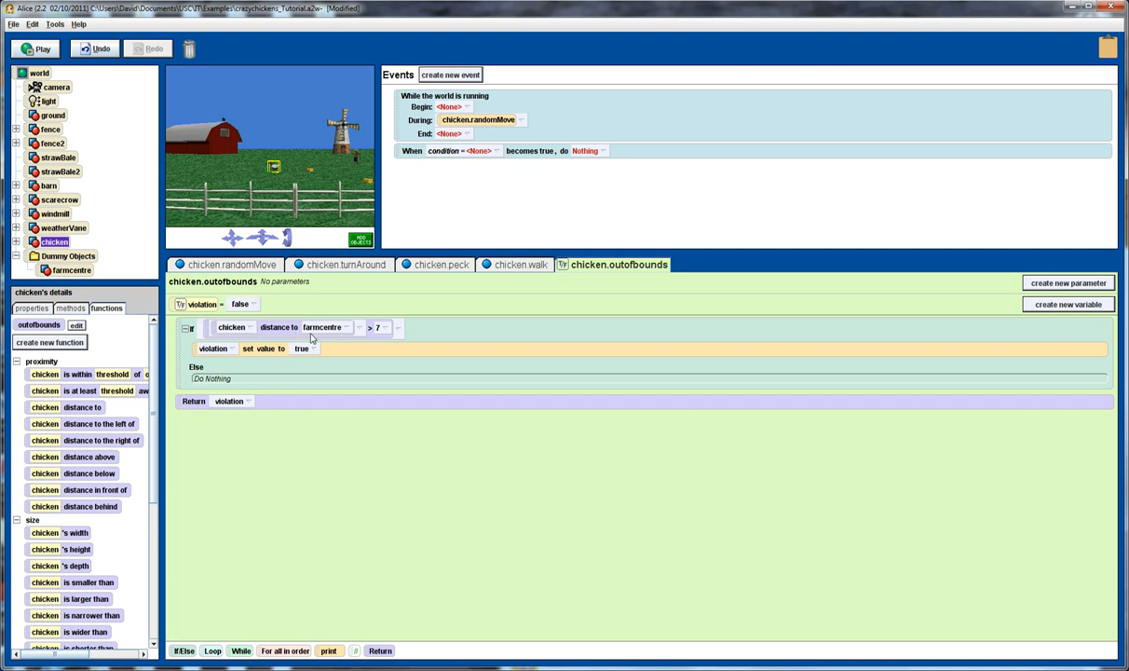
pyautogui.moveTo(331, 328)
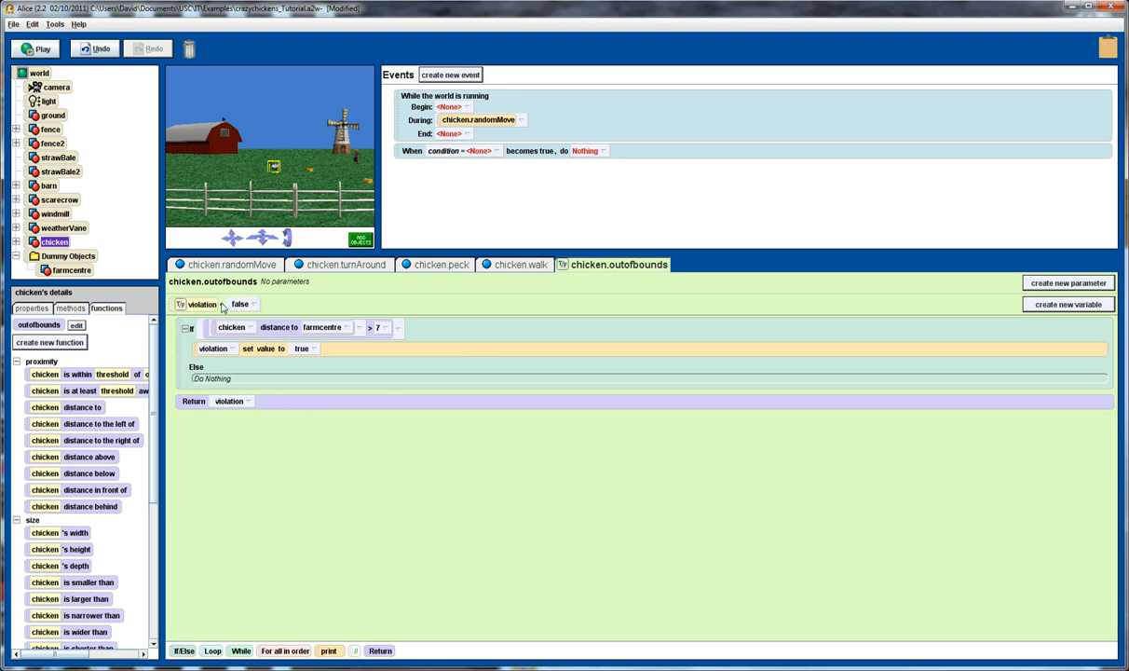
pyautogui.moveTo(260, 329)
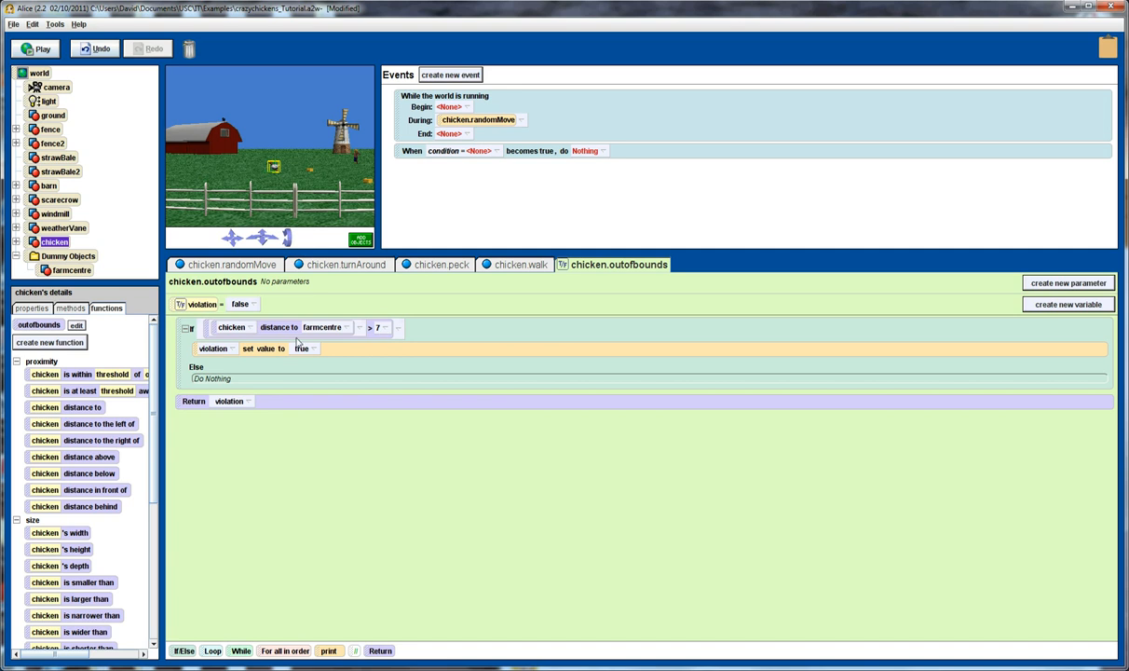
pyautogui.moveTo(240, 410)
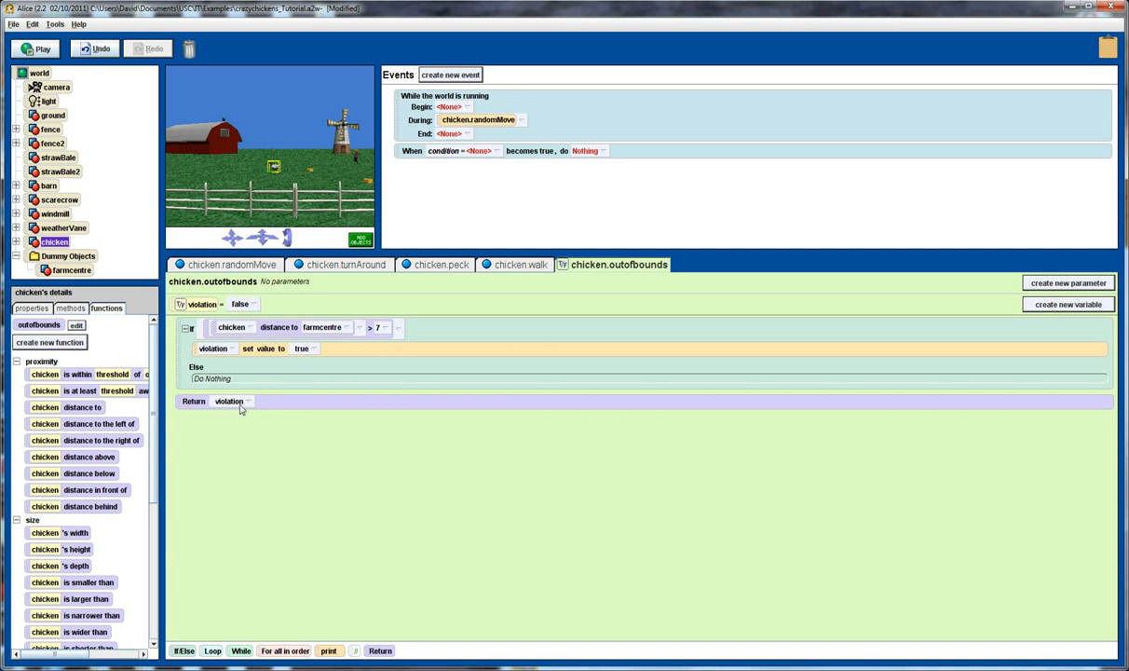
pyautogui.moveTo(295, 424)
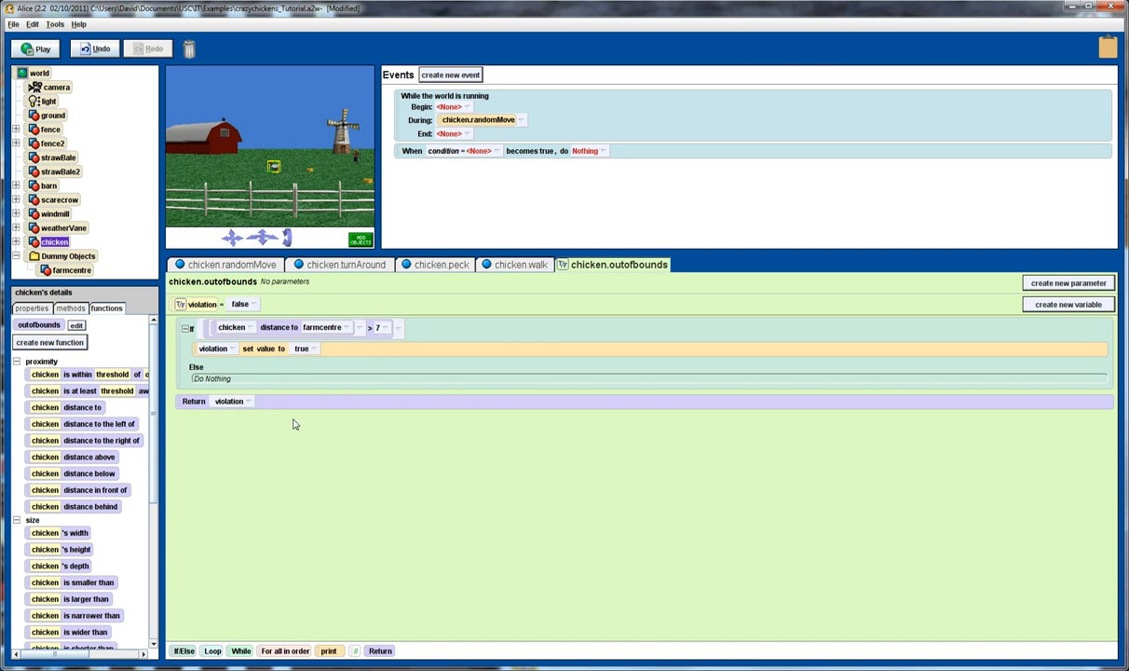
pyautogui.moveTo(292, 427)
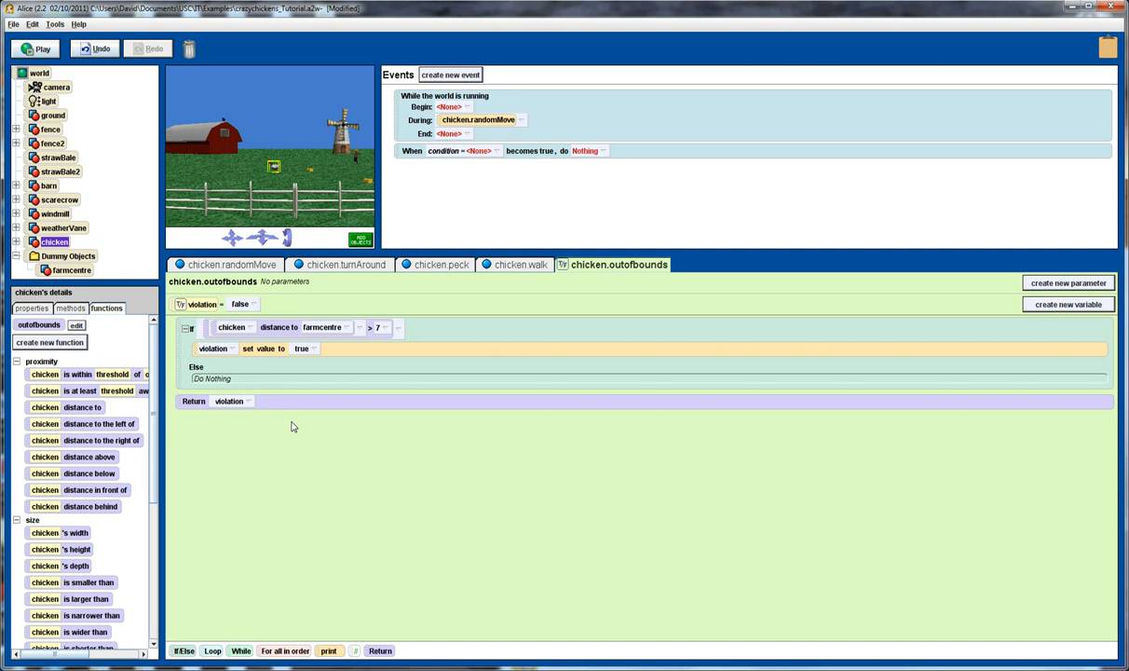
pyautogui.moveTo(254, 201)
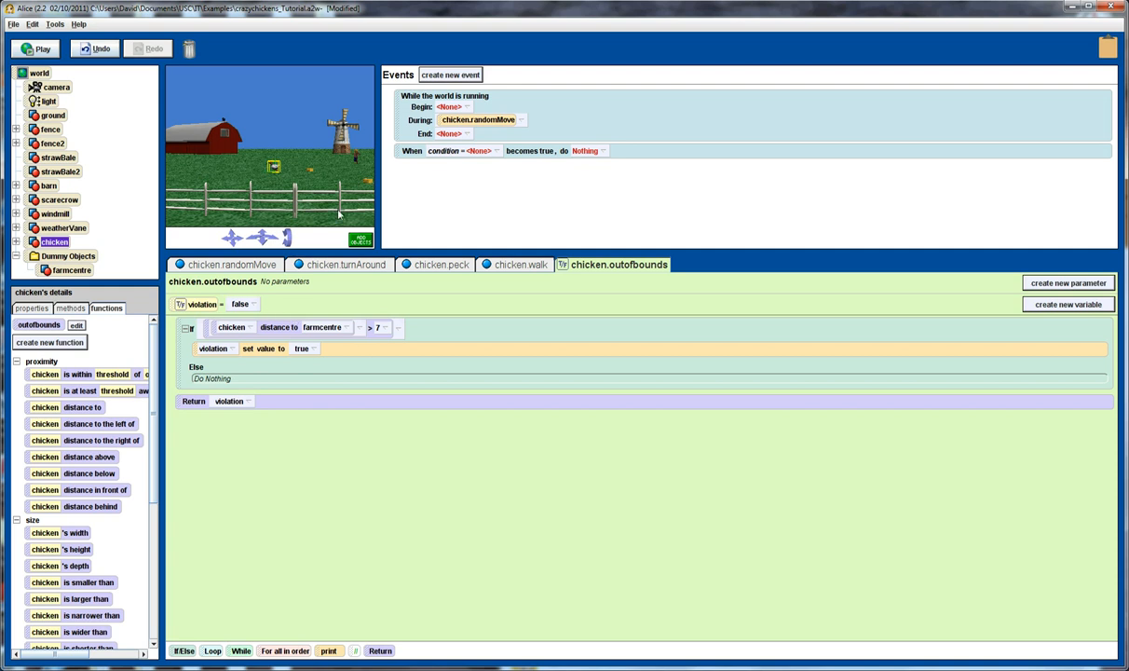
pyautogui.moveTo(181, 172)
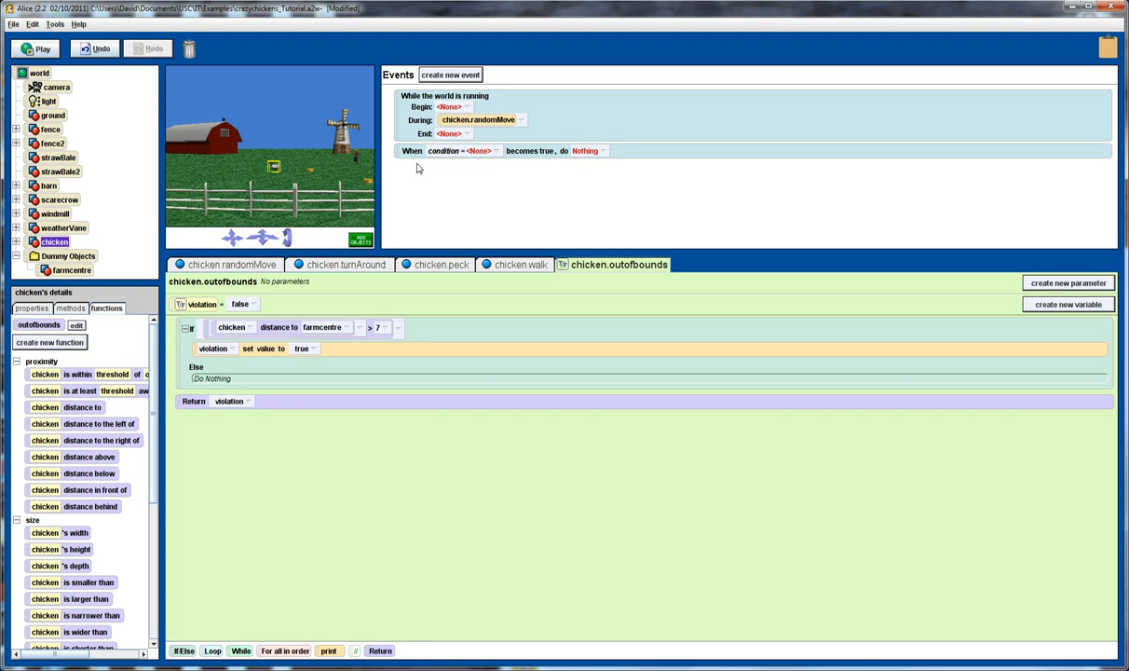
pyautogui.moveTo(413, 118)
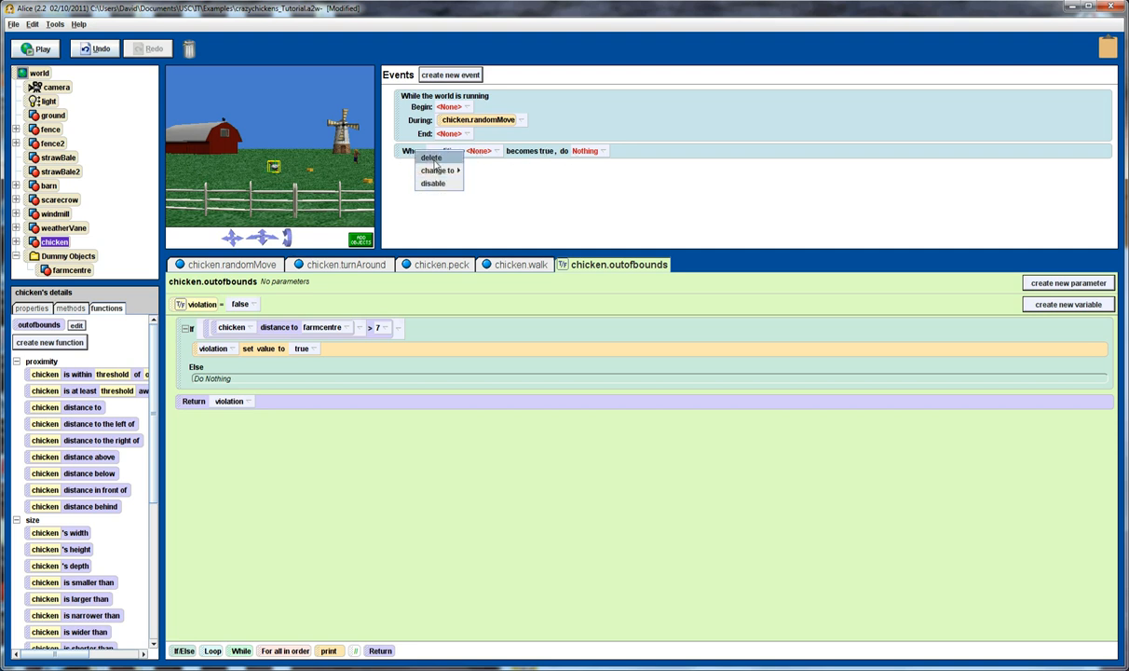
# Try a while-something-is-true event, then discard it
pyautogui.click(451, 74)
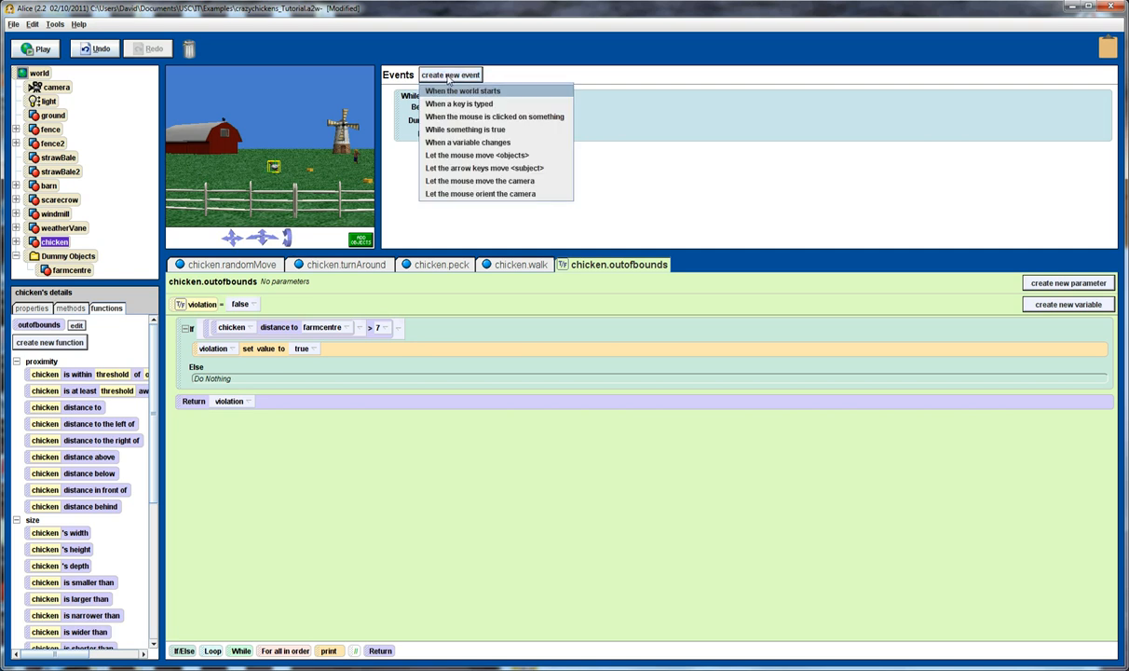
pyautogui.moveTo(466, 131)
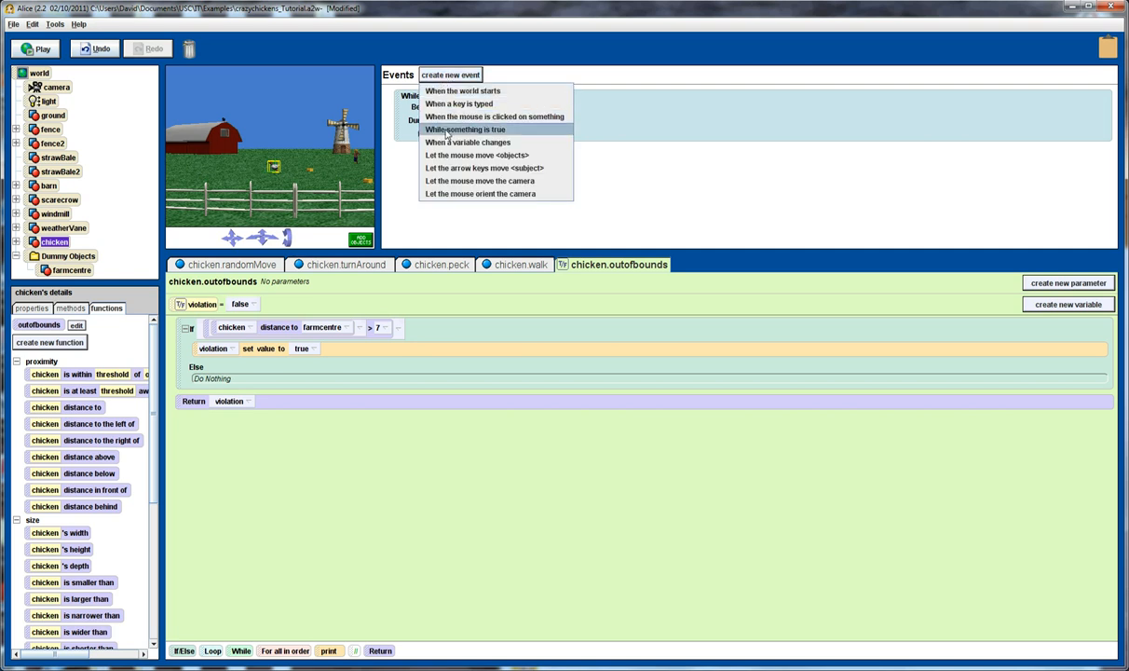
pyautogui.click(466, 131)
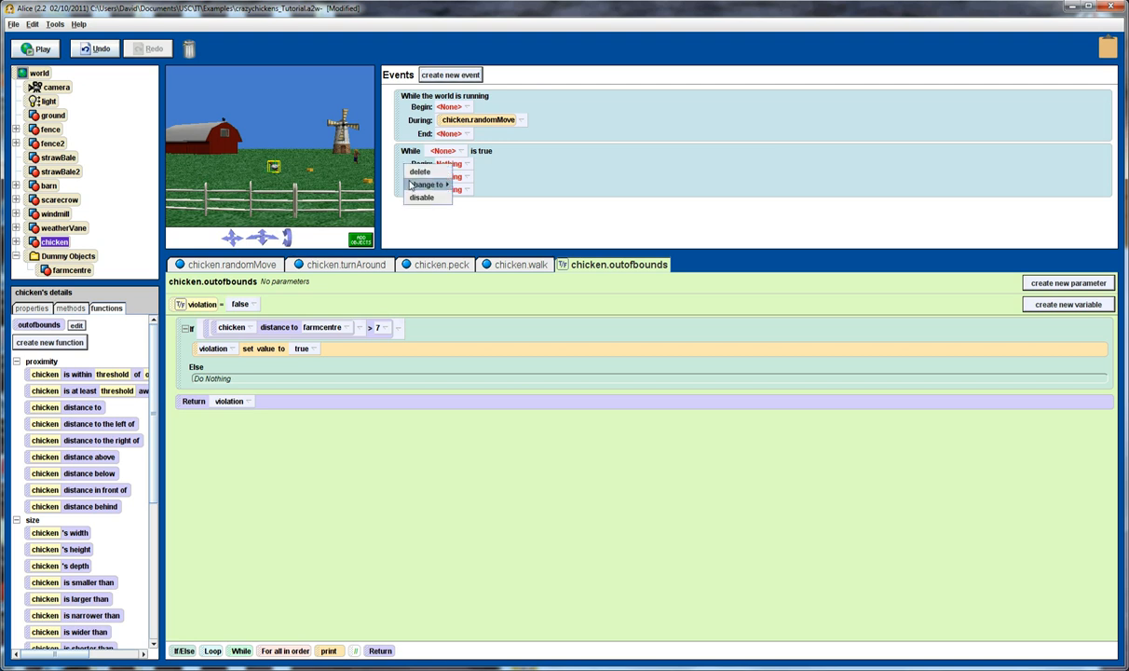
pyautogui.click(424, 185)
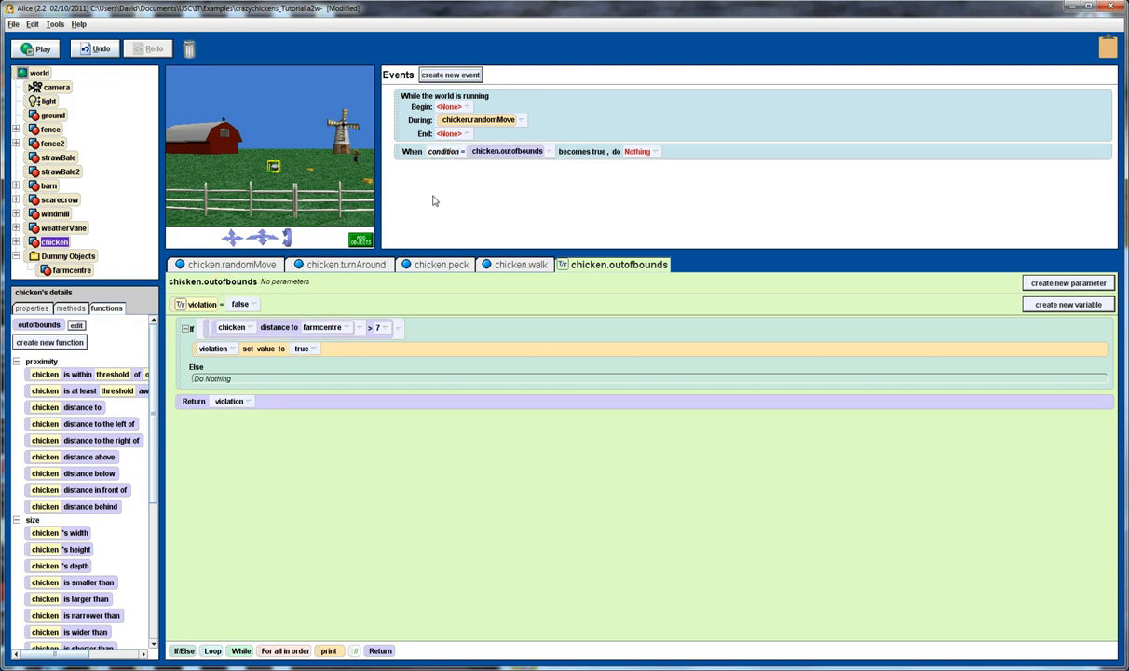
pyautogui.moveTo(648, 160)
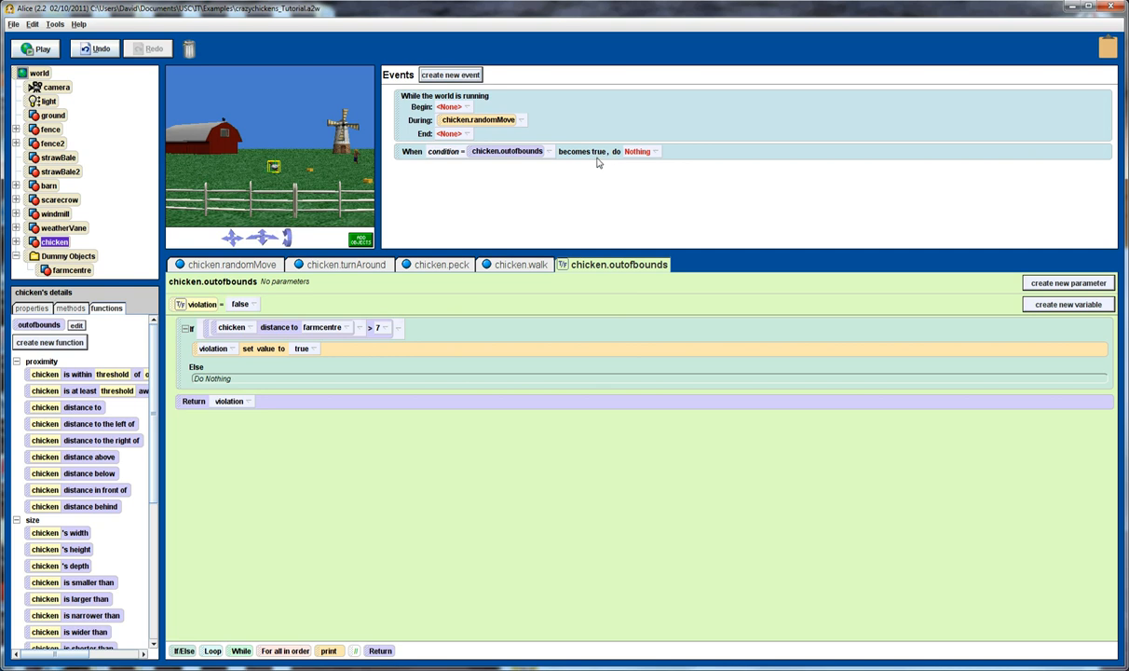
pyautogui.moveTo(268, 184)
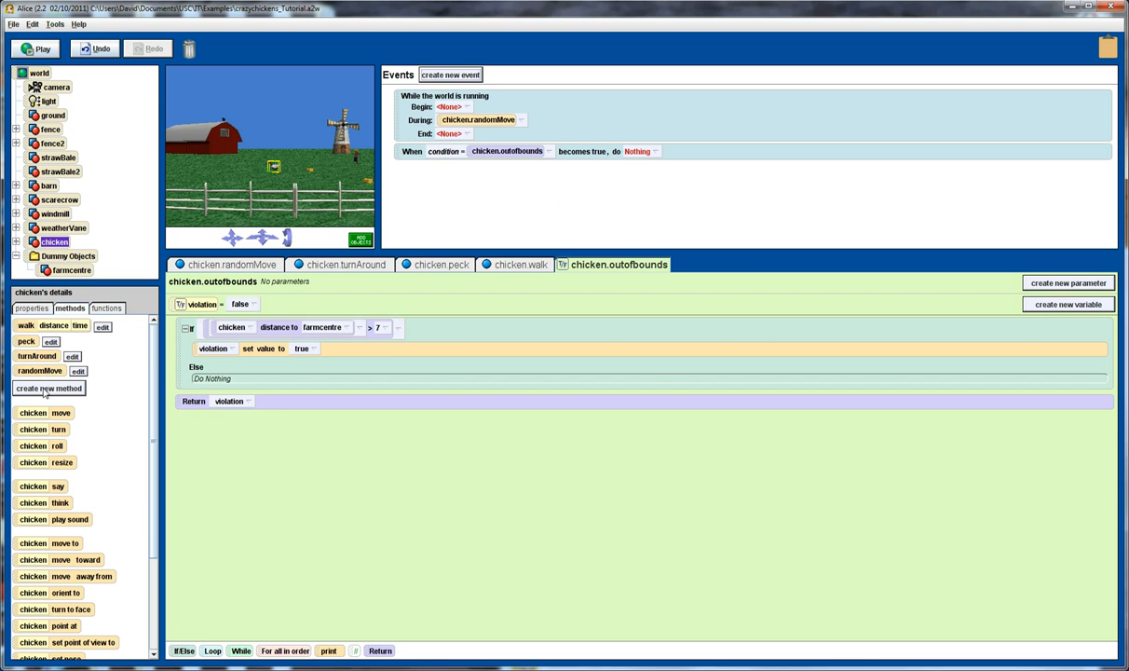
# Create a new chicken method named moveToCentre
pyautogui.click(49, 389)
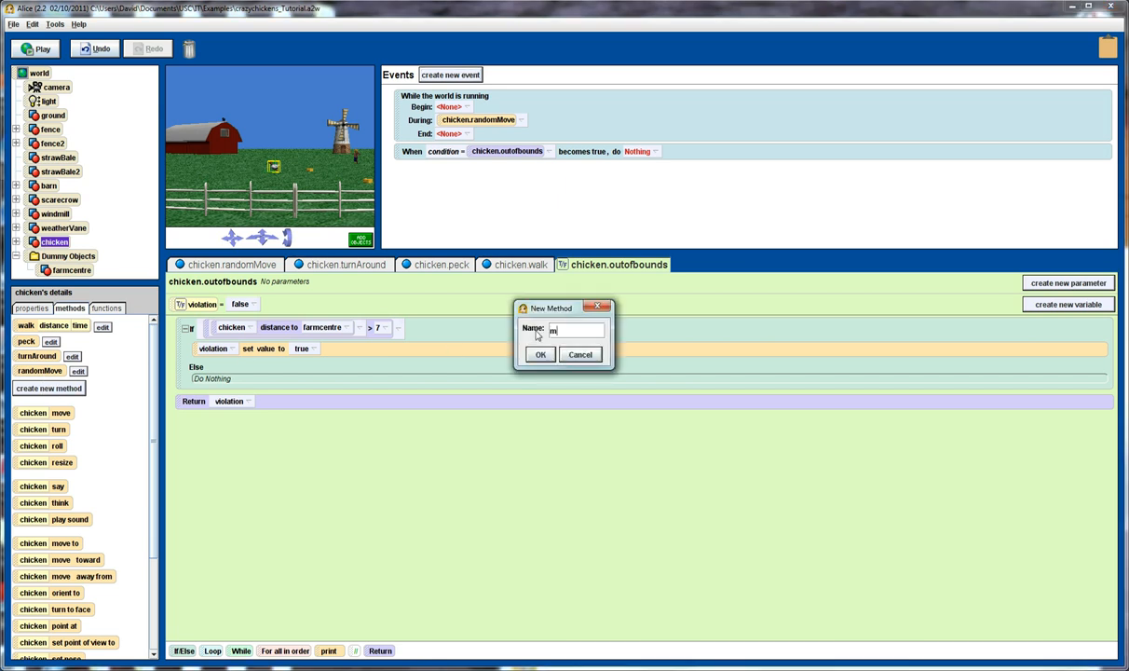
pyautogui.write('oveToC')
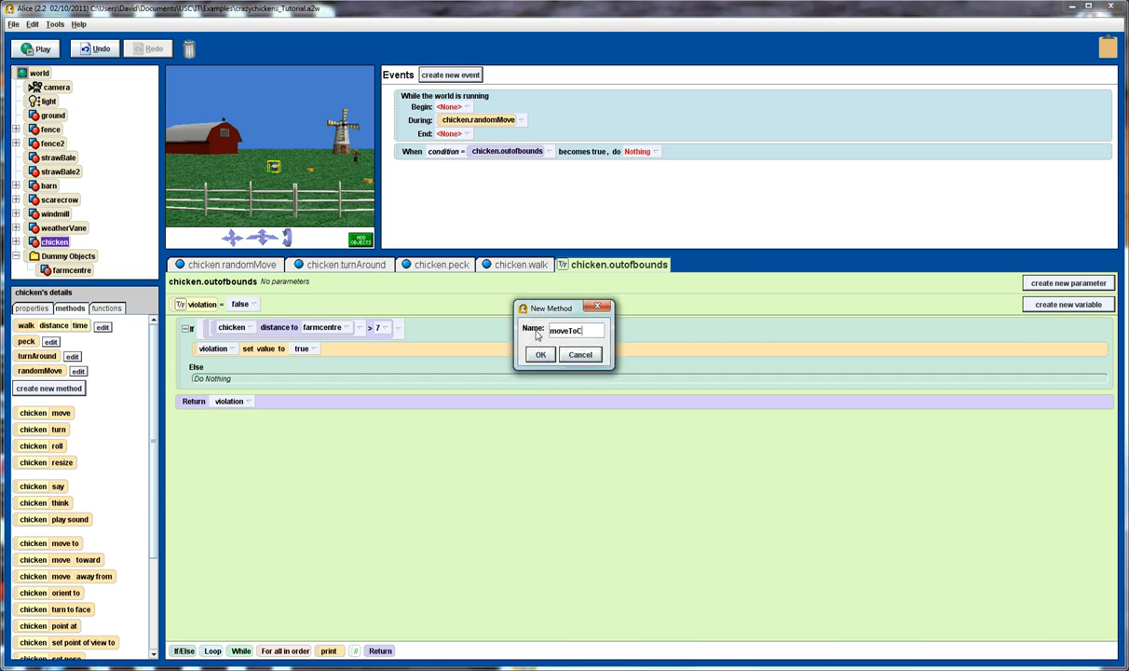
pyautogui.click(541, 353)
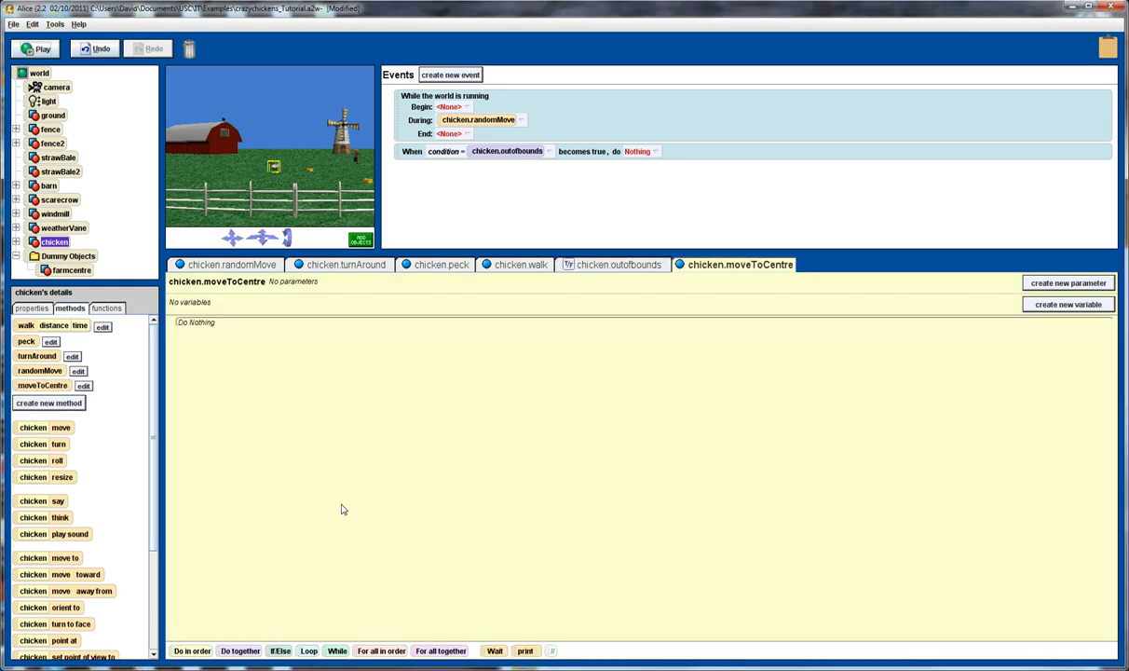
pyautogui.moveTo(147, 458)
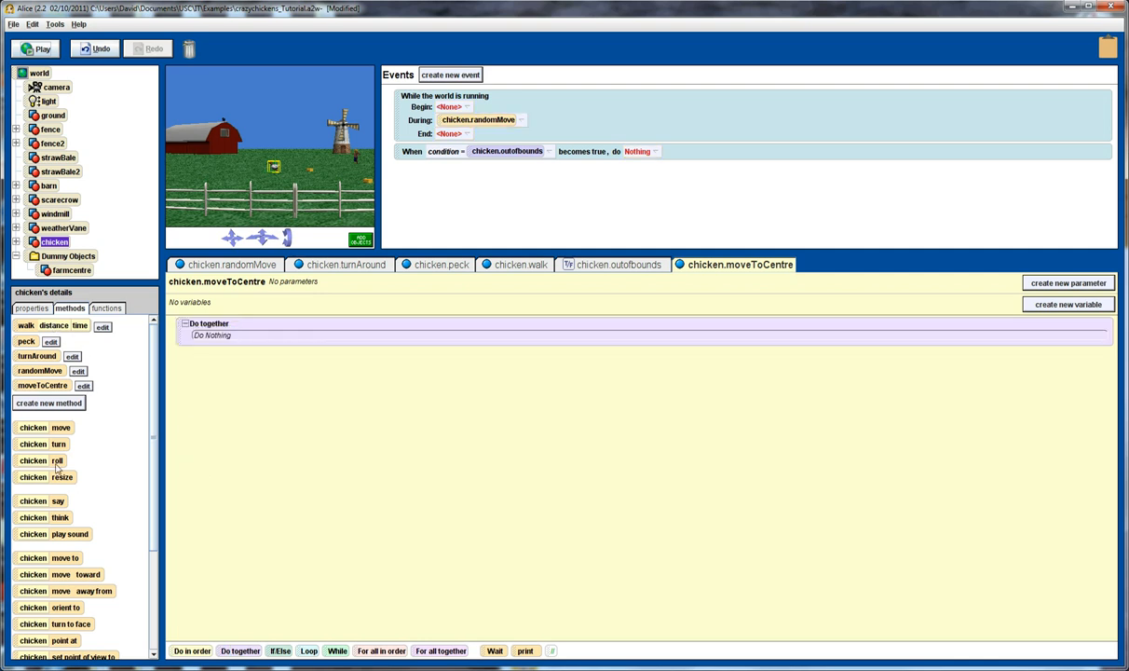
pyautogui.moveTo(52, 626)
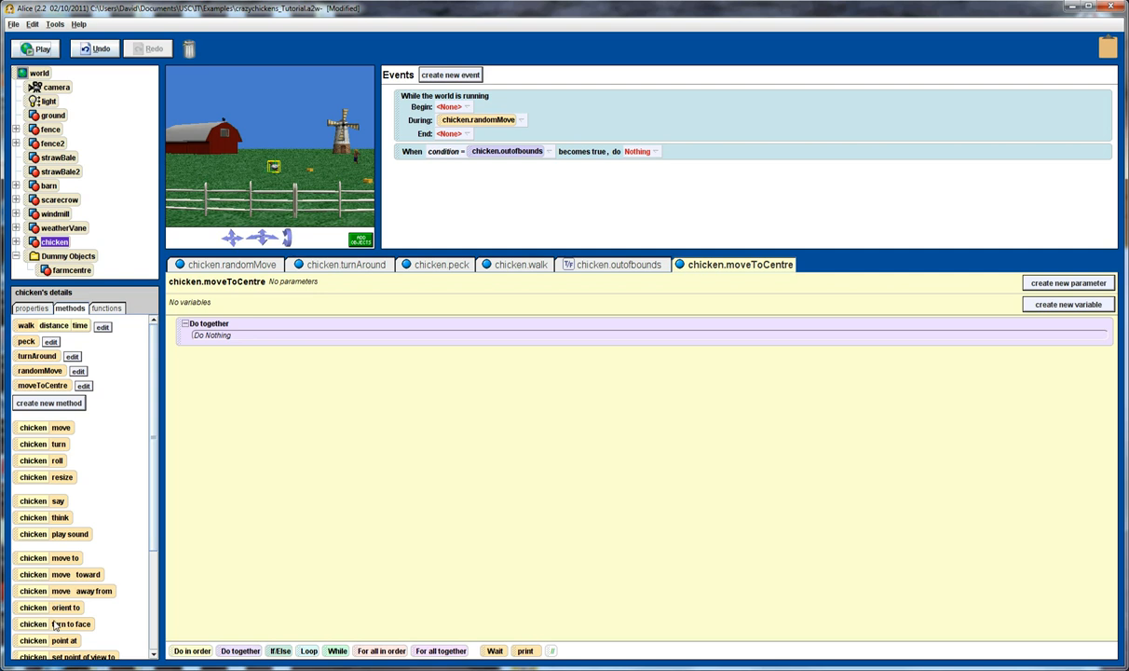
# Add chicken turn to face farmcentre and walk distance 1, time 0.5
pyautogui.click(212, 335)
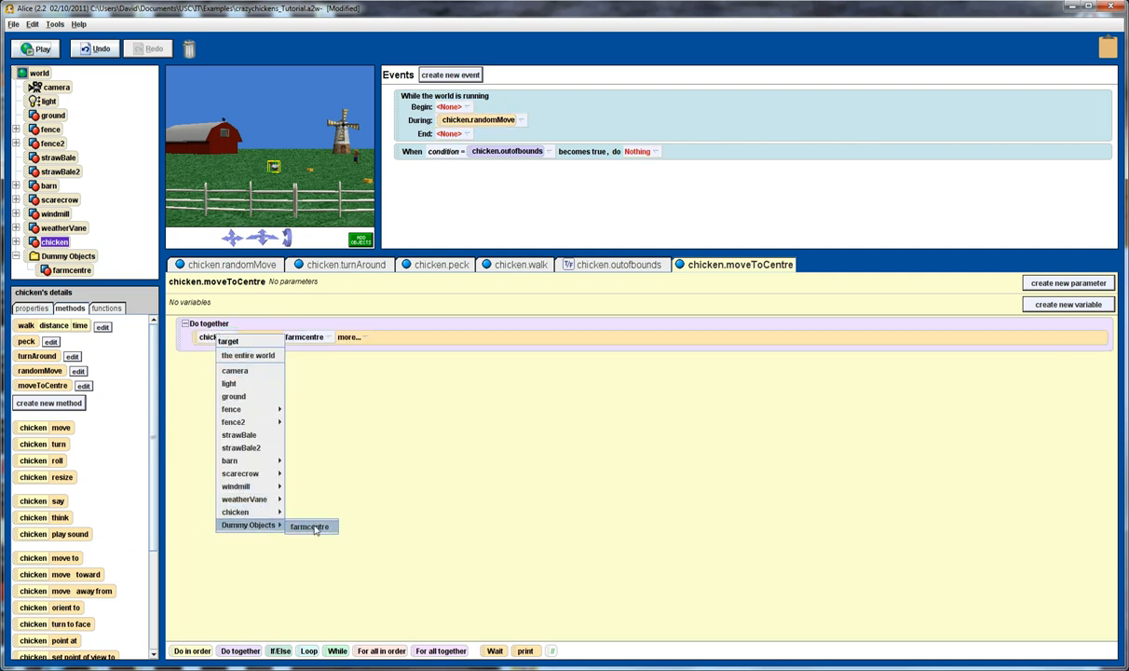
pyautogui.click(309, 525)
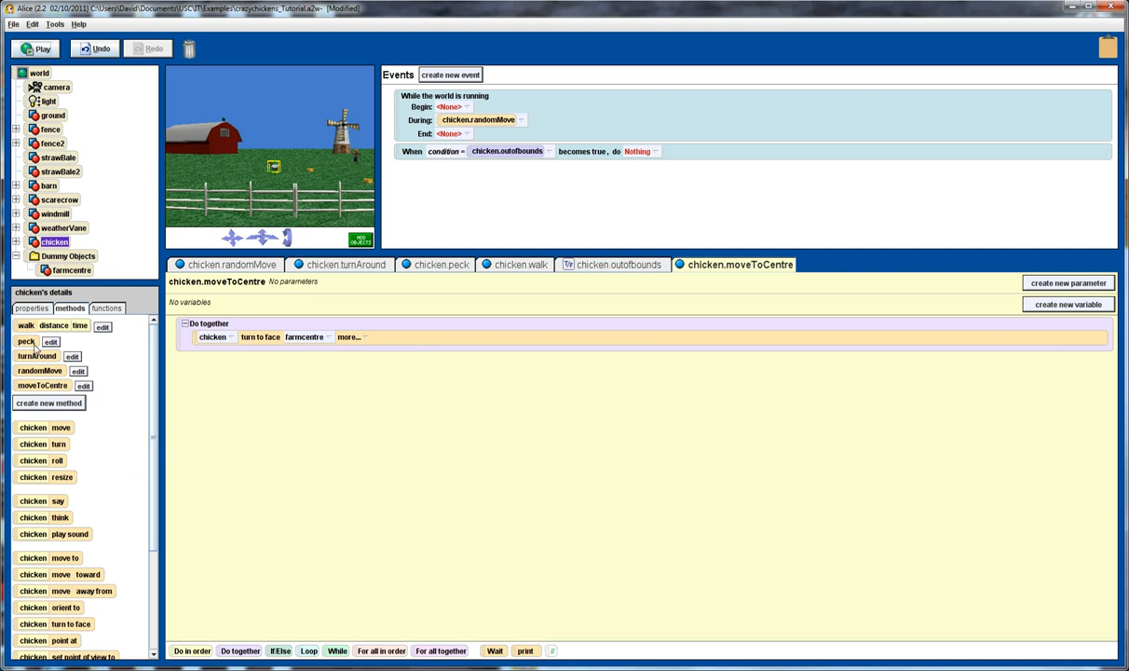
pyautogui.click(346, 336)
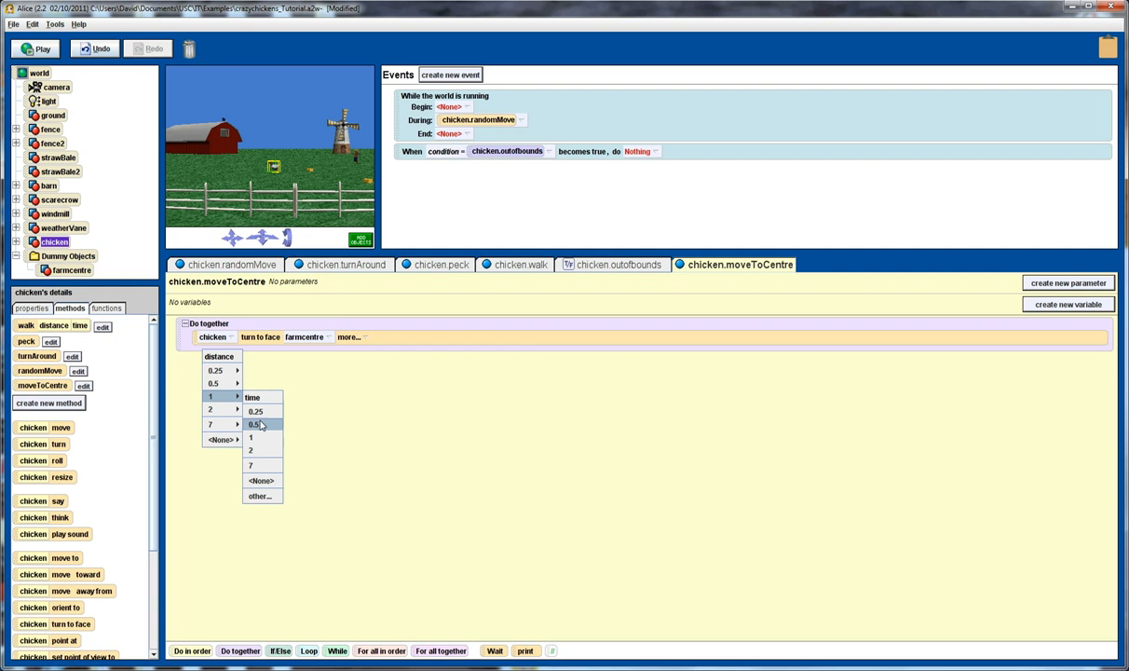
pyautogui.click(253, 425)
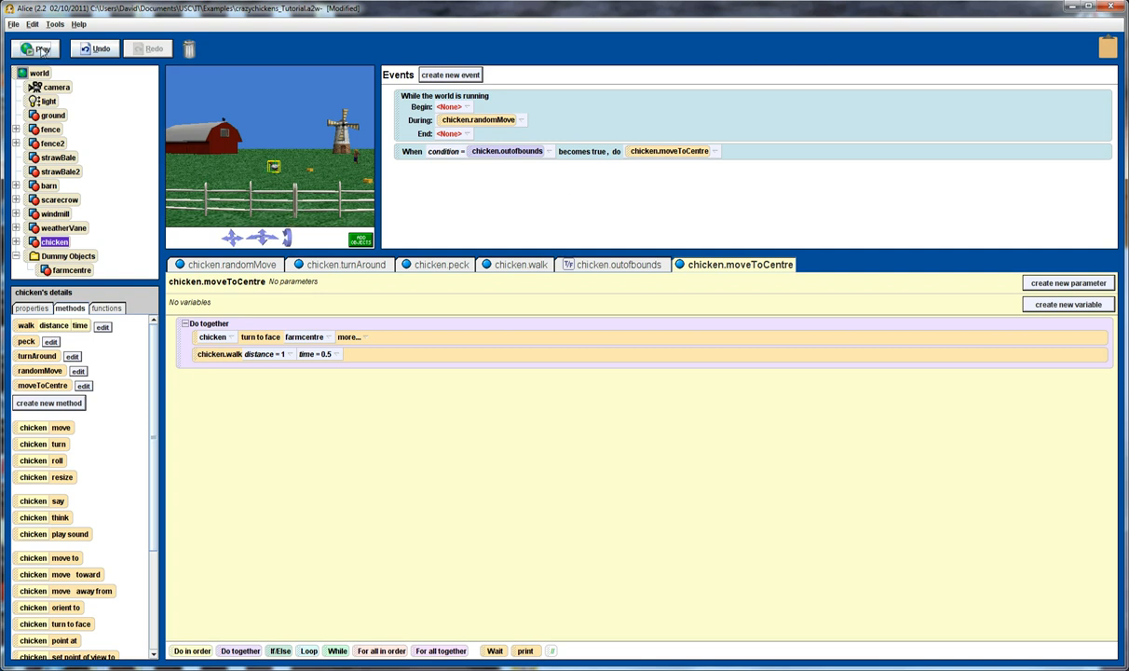
pyautogui.click(35, 49)
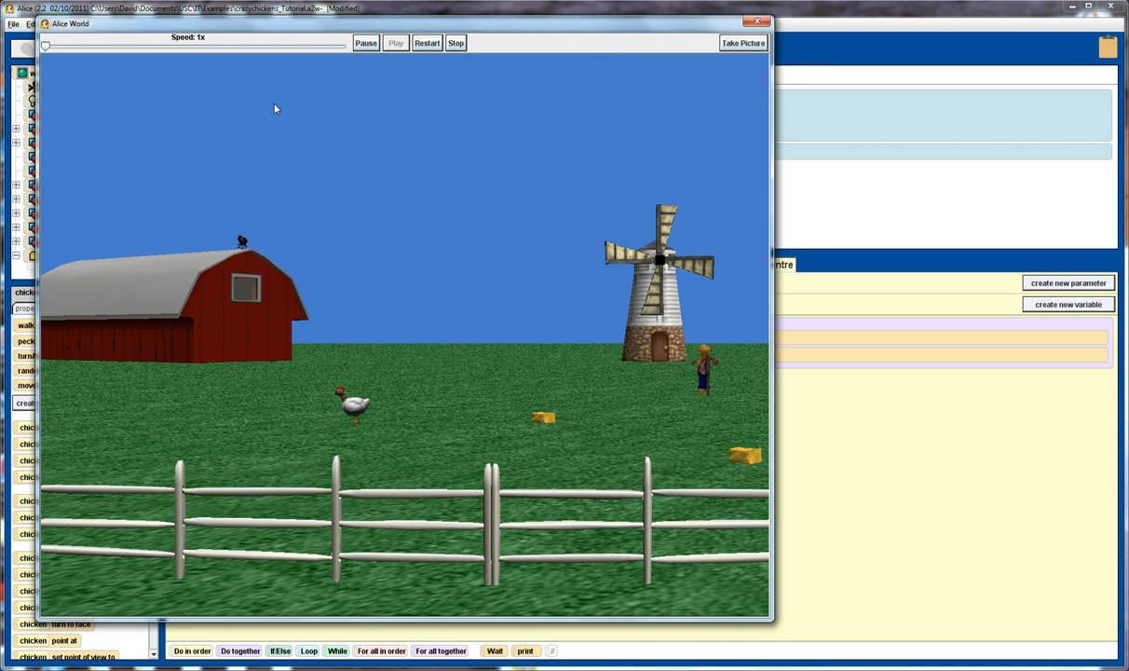
pyautogui.moveTo(45, 44); pyautogui.dragTo(346, 45)
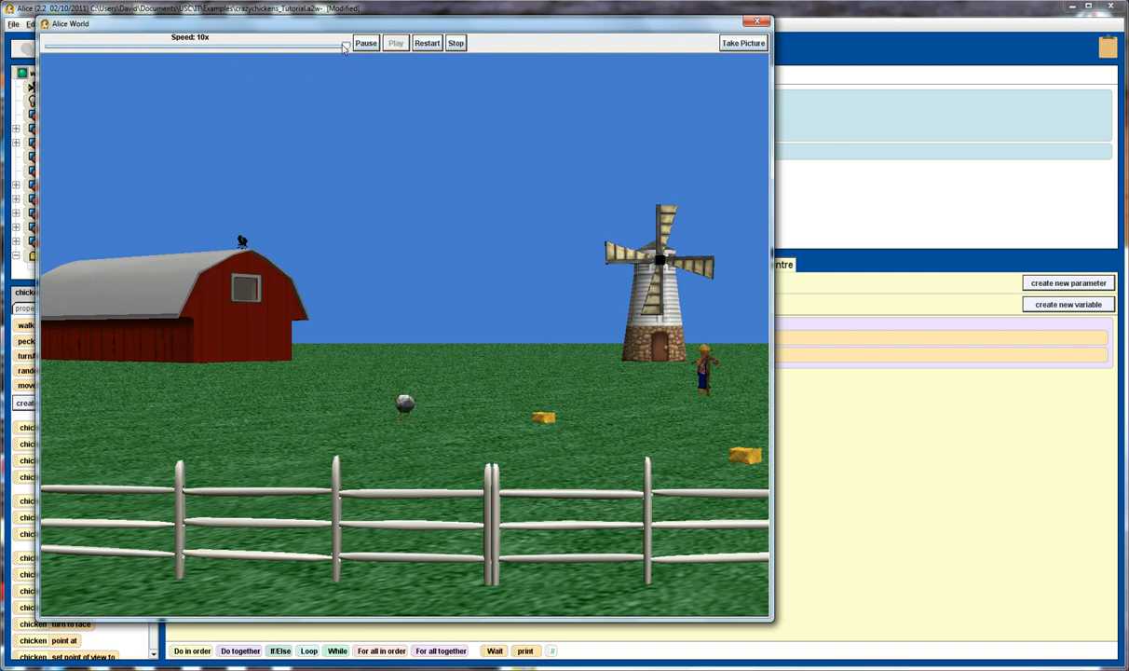
pyautogui.moveTo(343, 44); pyautogui.dragTo(212, 44)
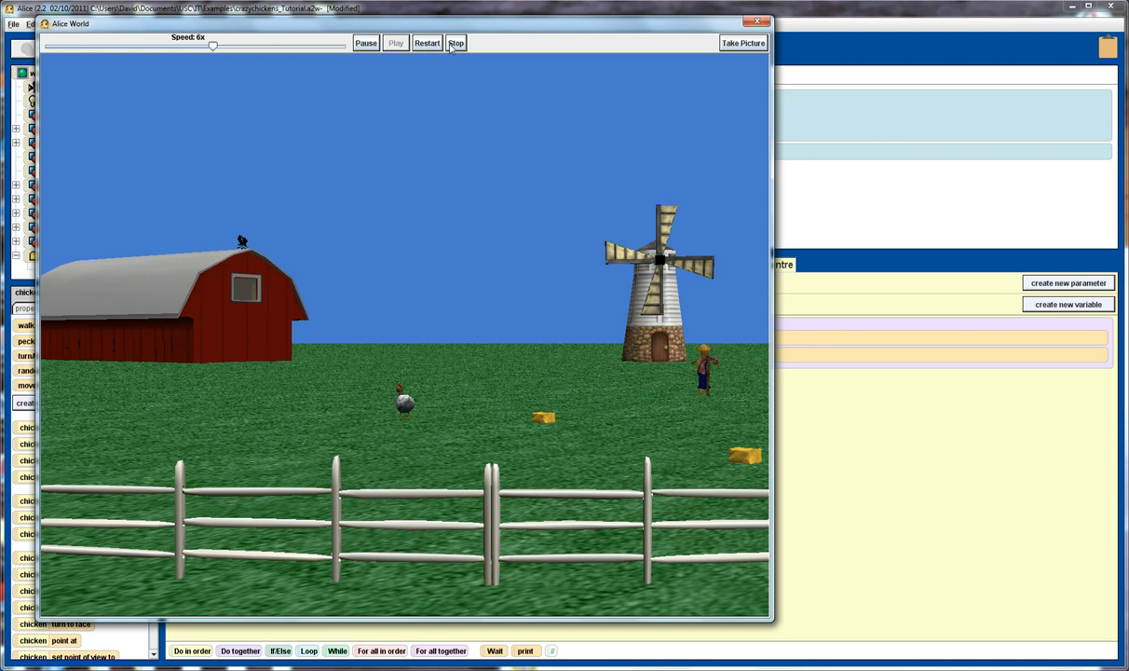
pyautogui.click(457, 42)
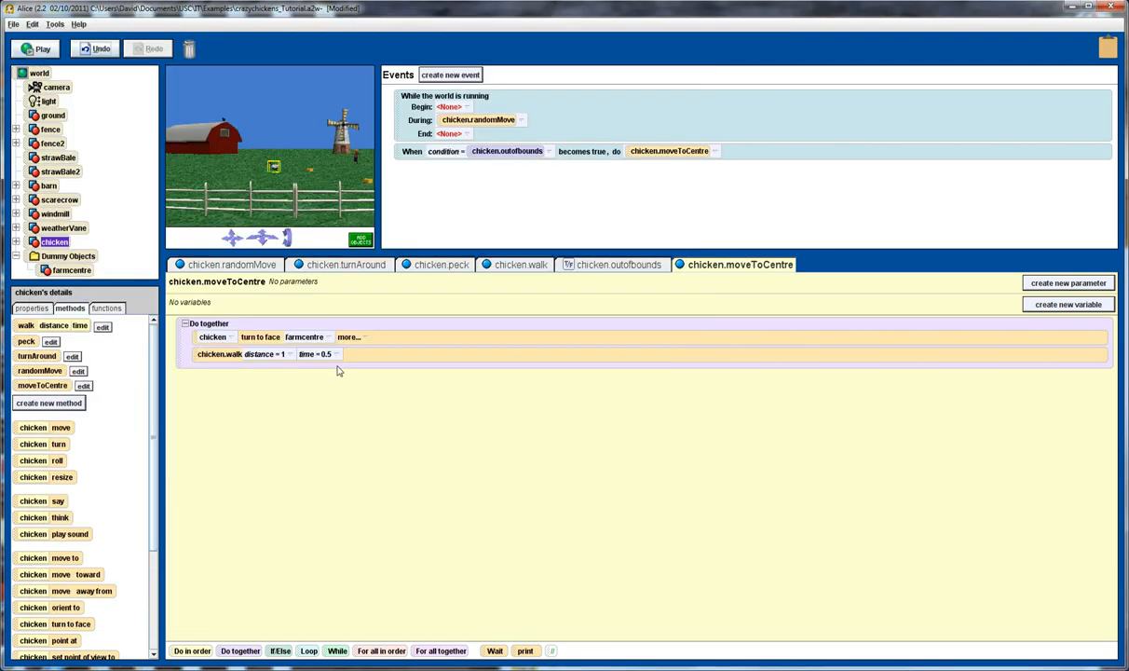
pyautogui.moveTo(302, 417)
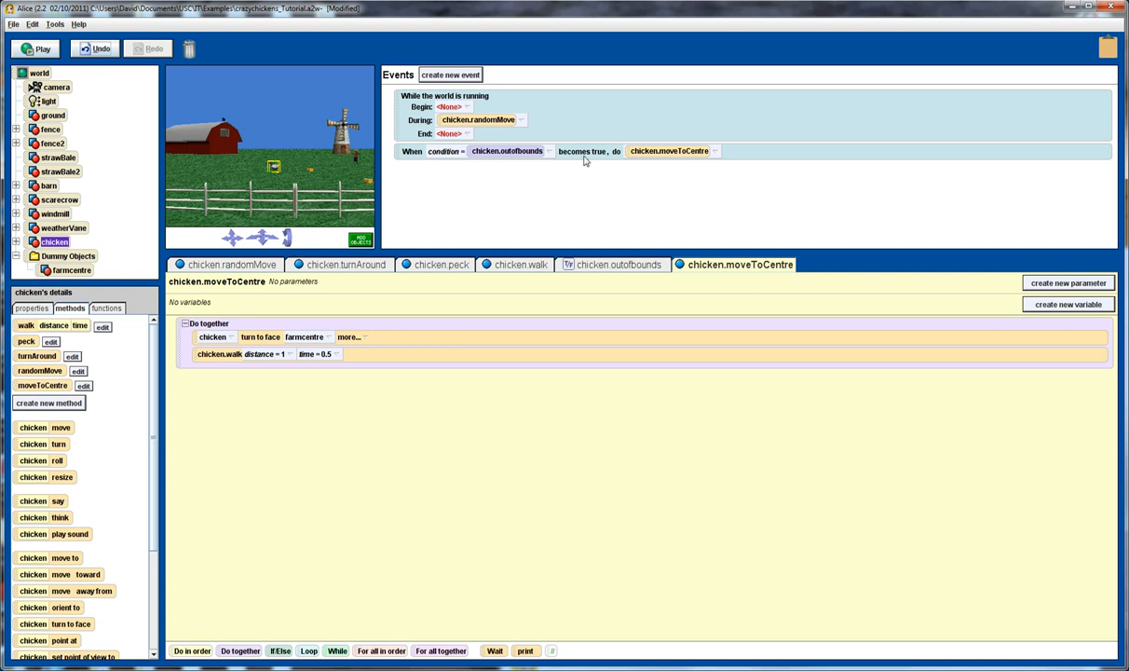
pyautogui.moveTo(577, 158)
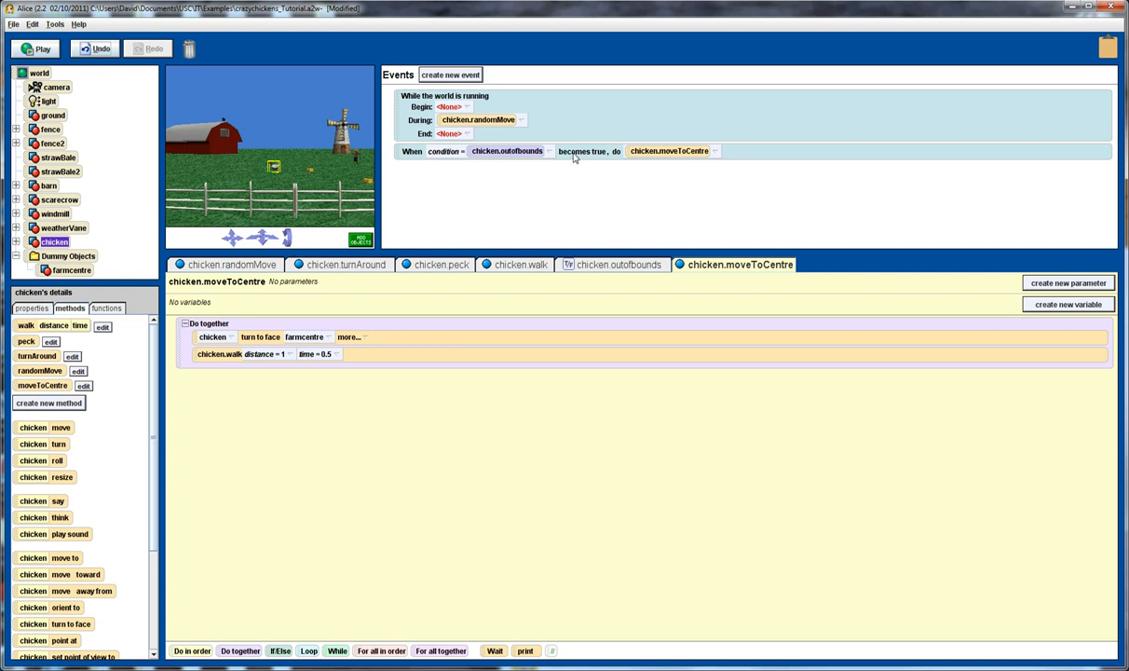
pyautogui.moveTo(481, 160)
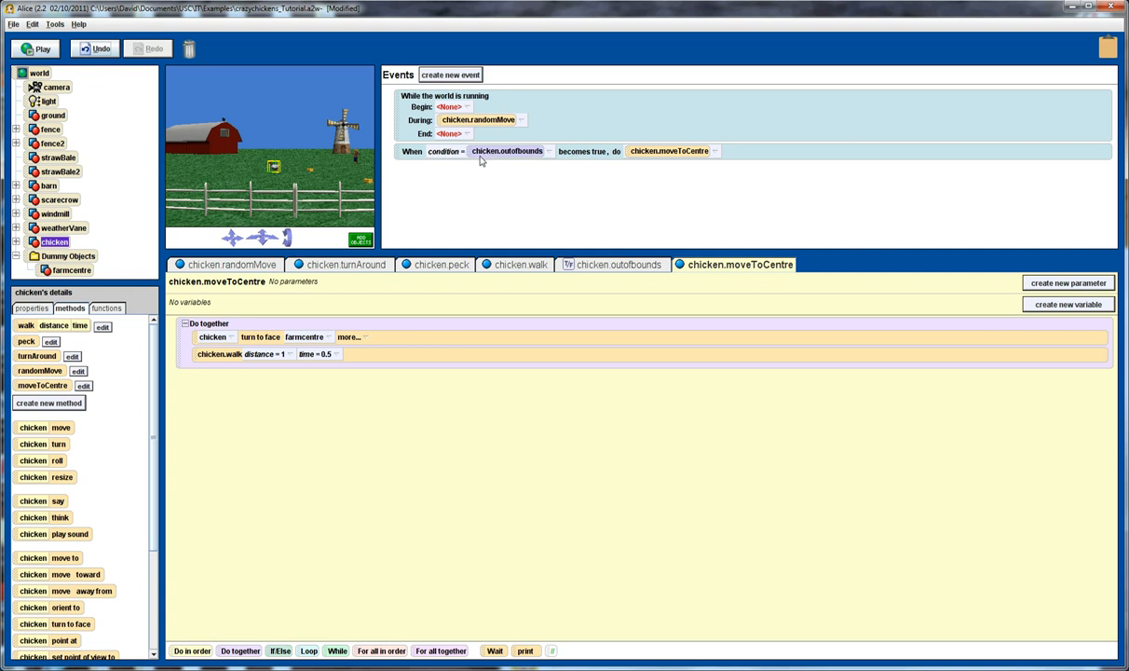
pyautogui.click(616, 265)
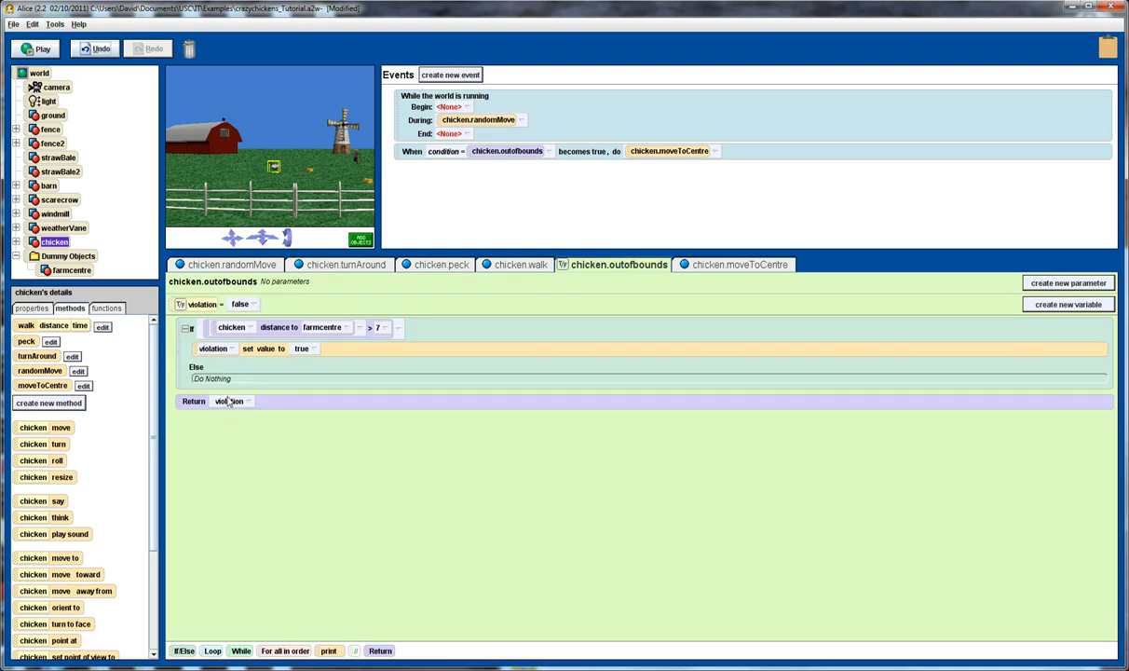
pyautogui.moveTo(741, 270)
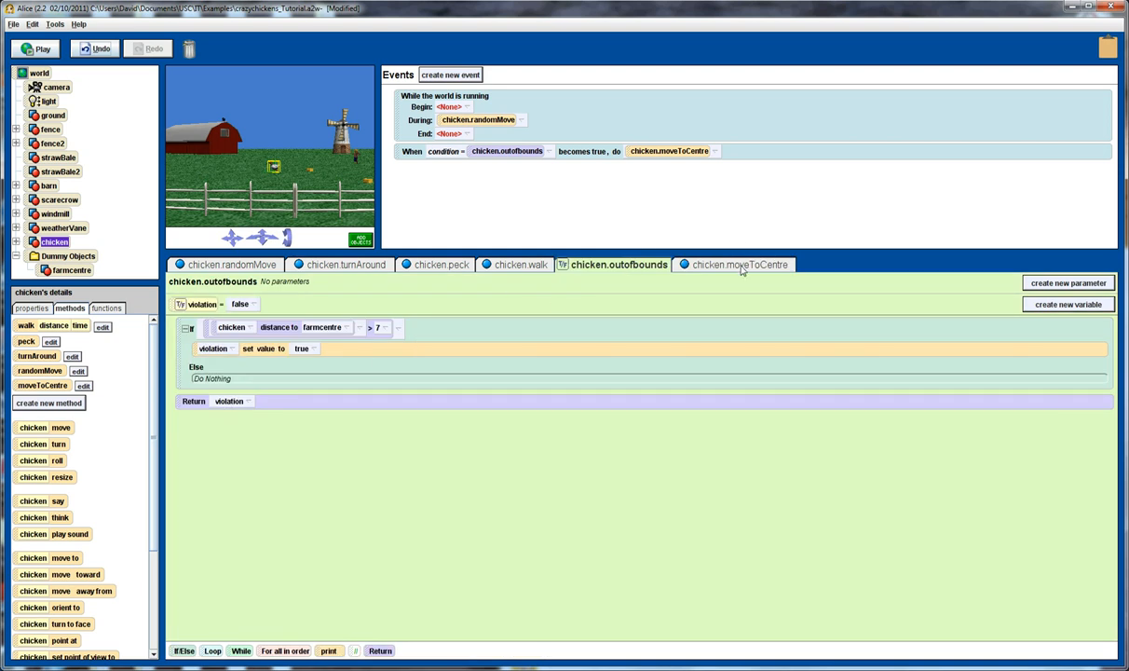
pyautogui.click(739, 265)
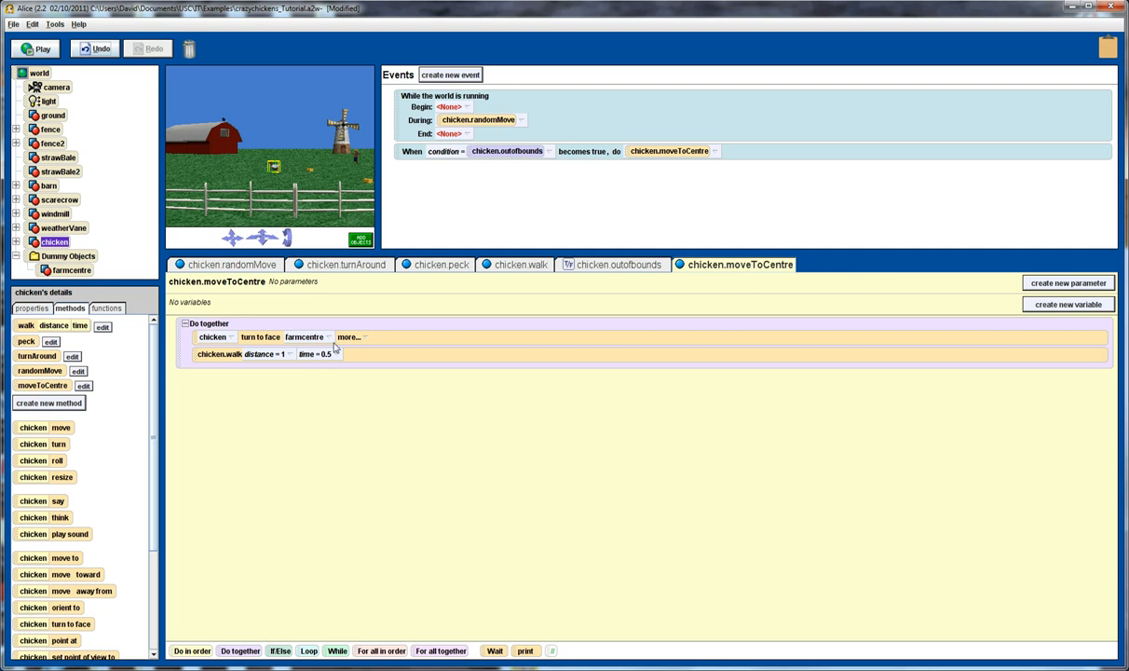
pyautogui.moveTo(339, 349)
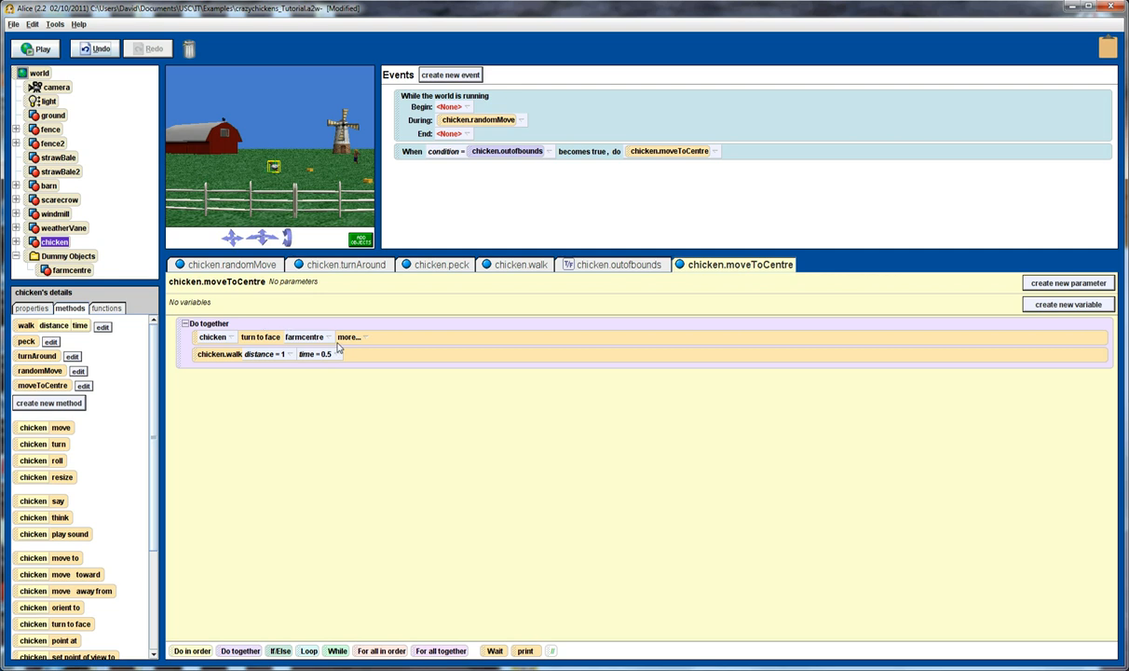
pyautogui.moveTo(354, 443)
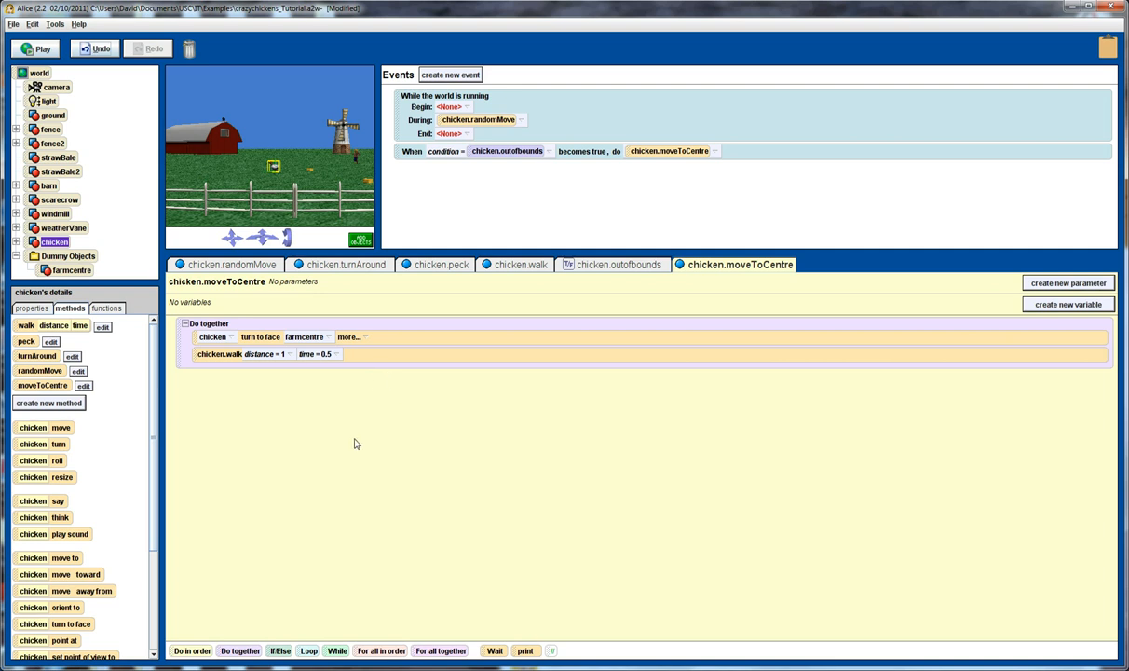